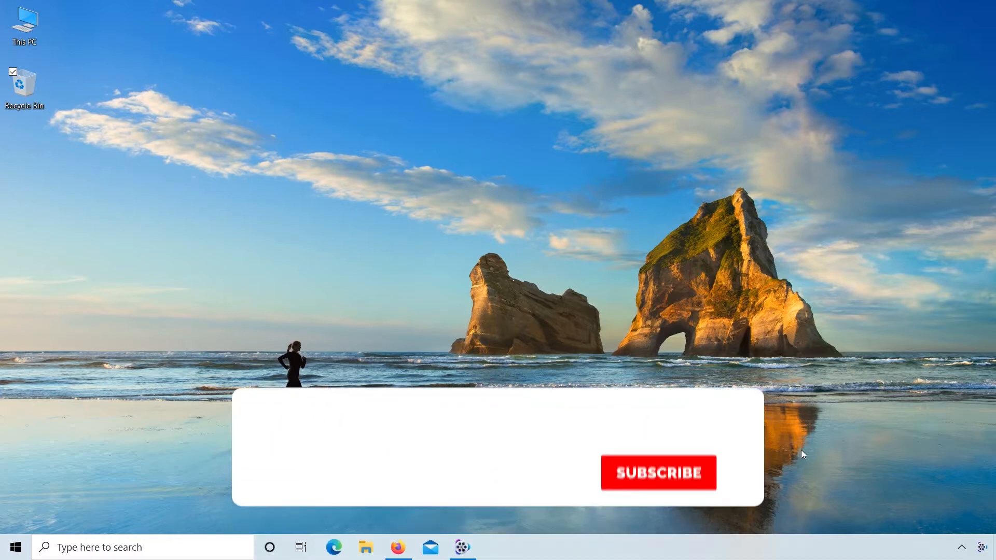
Search Google for 'teamviewer' in Firefox
left_click(658, 473)
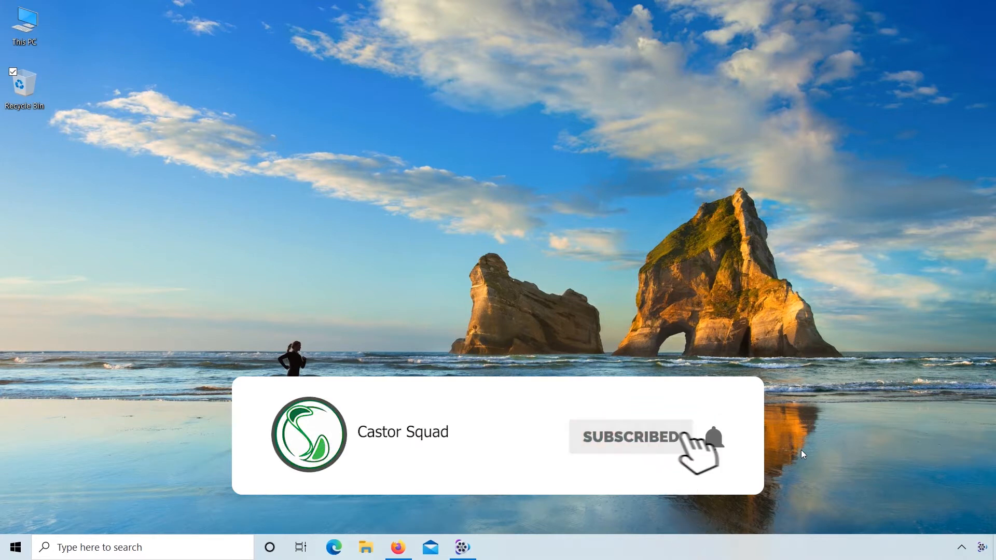
left_click(713, 437)
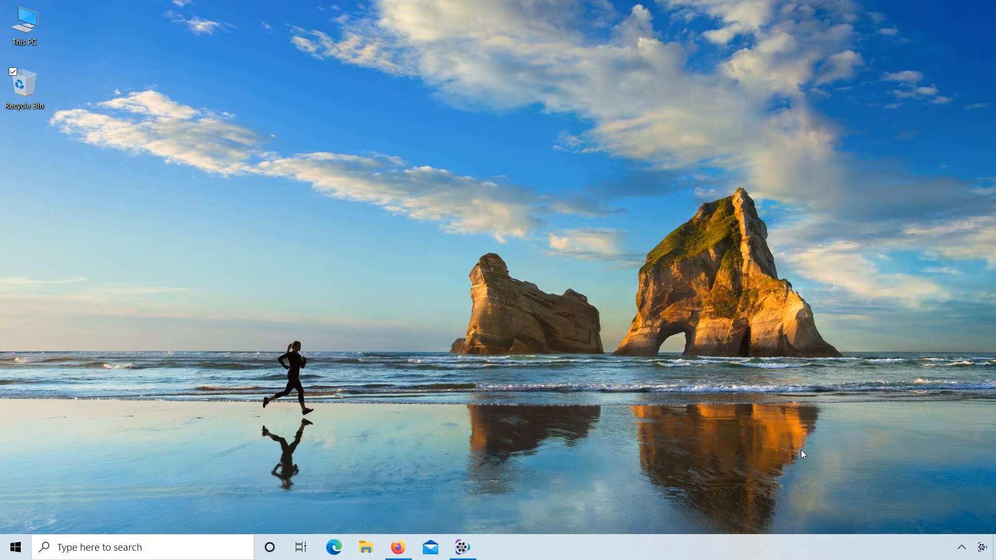
mouse_move(627, 497)
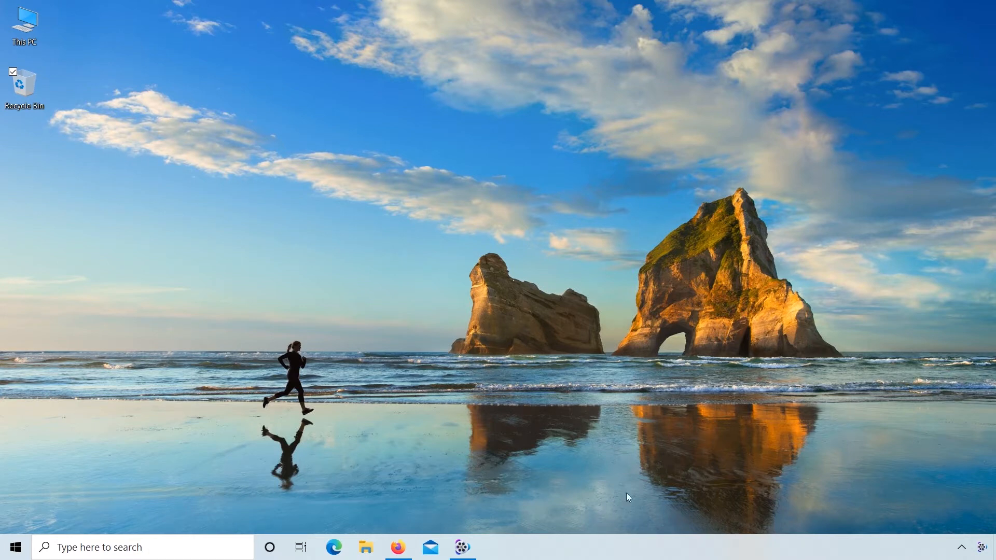
left_click(397, 546)
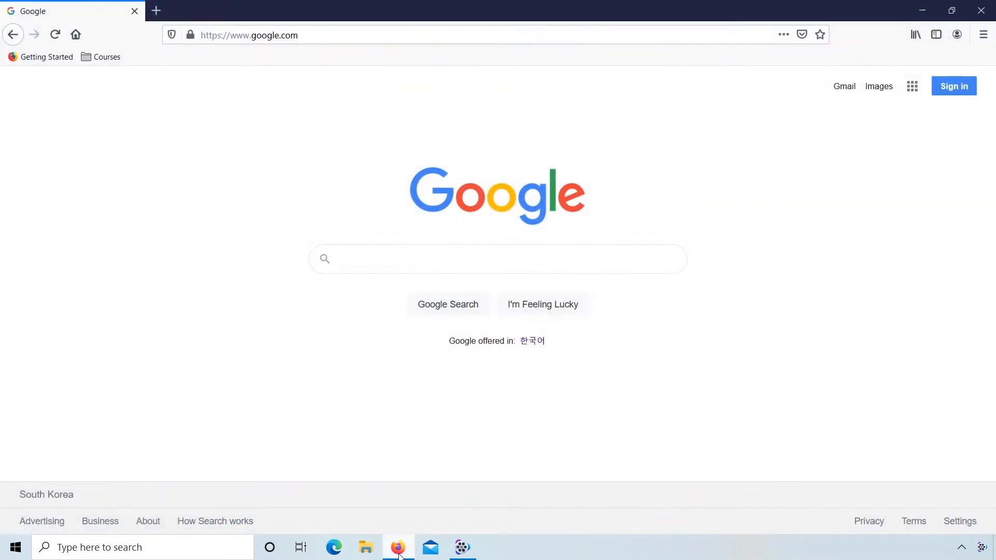
type("t")
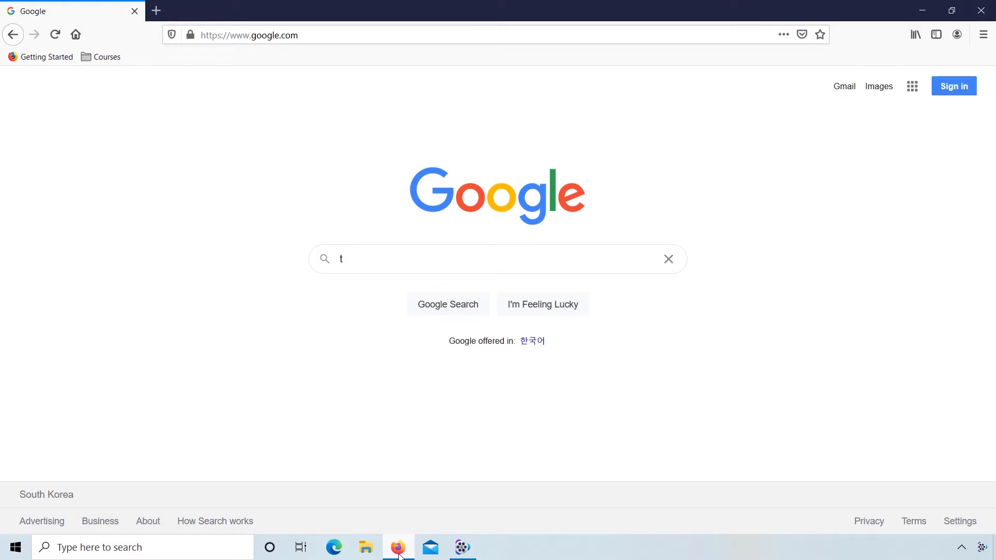
type("eamviewer")
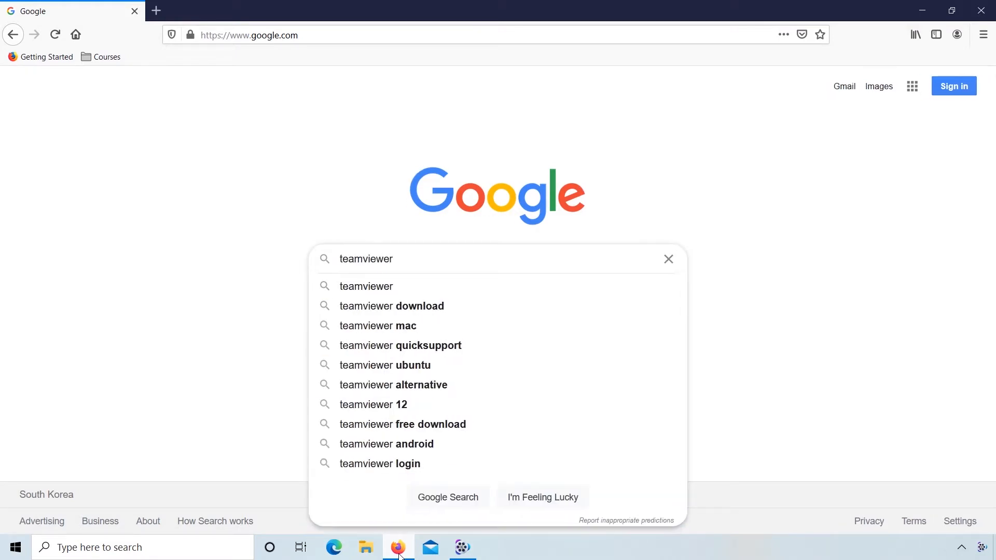
key("Return")
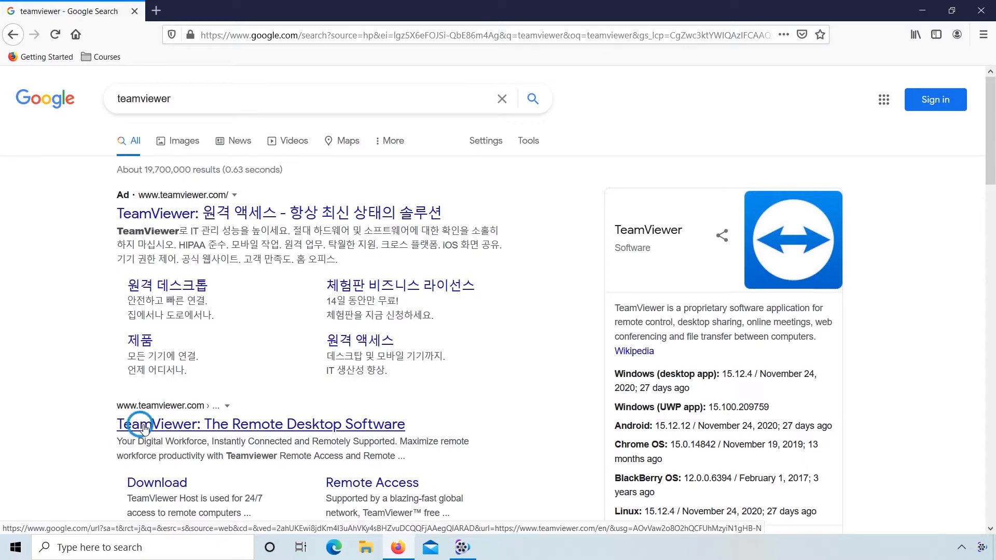
Open the official TeamViewer site, accept all cookies, and save TeamViewer_Setup.exe
left_click(259, 424)
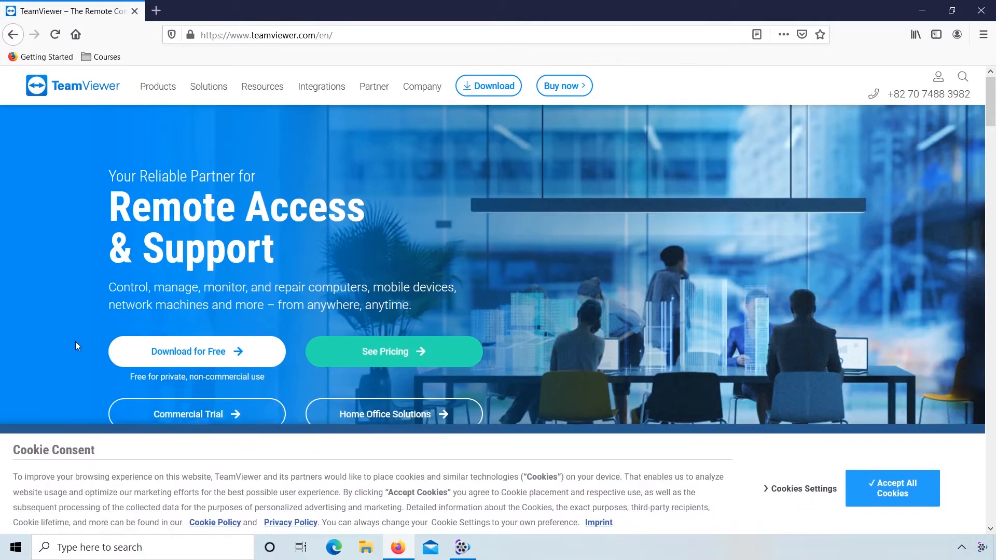
mouse_move(892, 483)
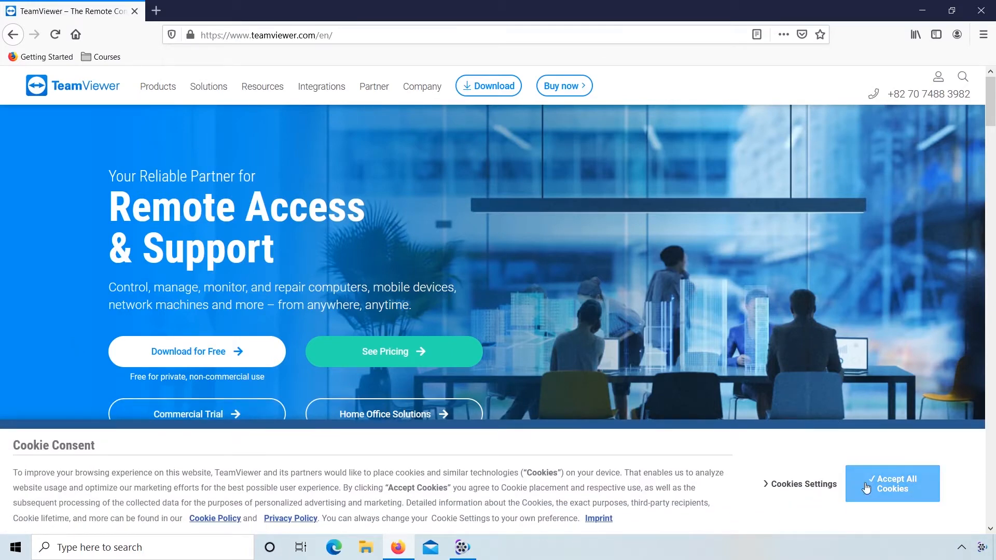
left_click(891, 483)
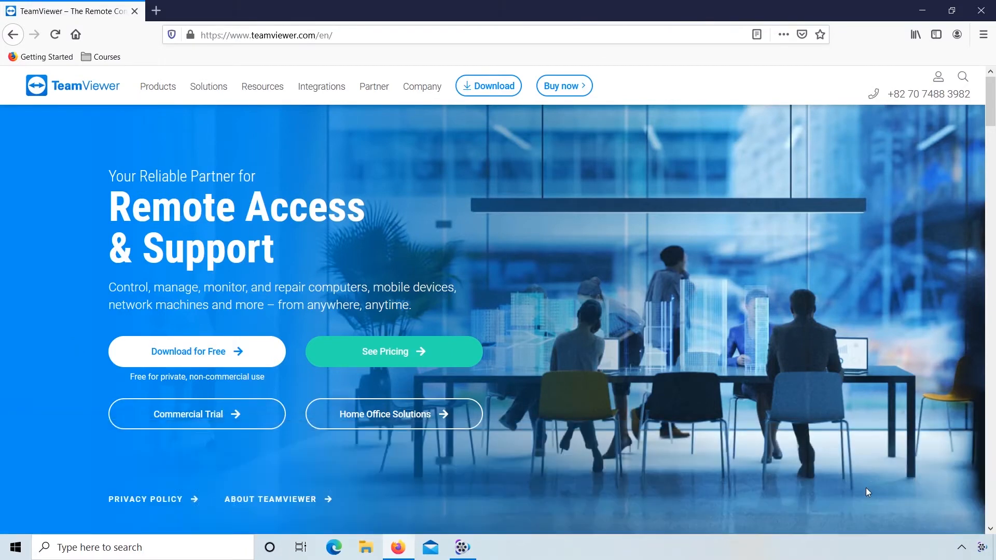
mouse_move(348, 468)
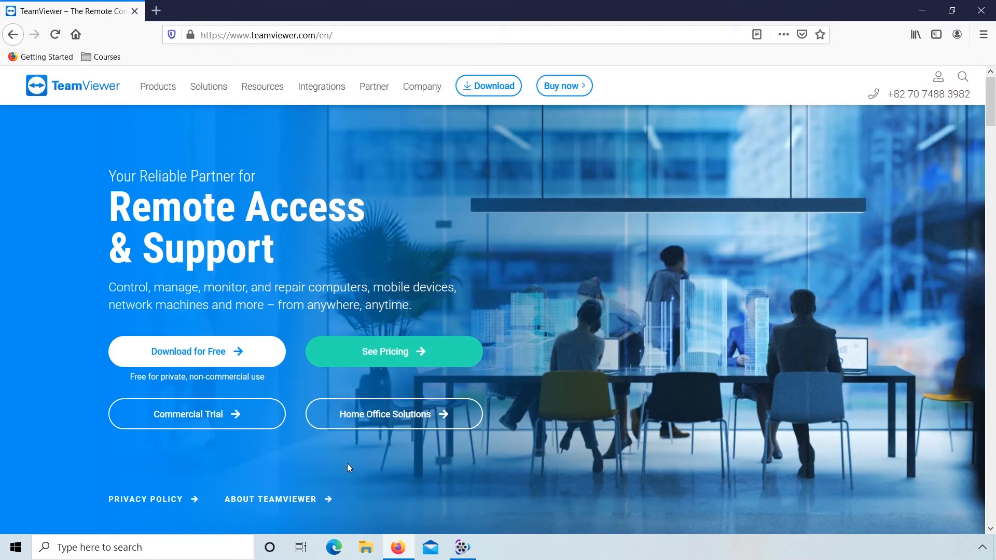
mouse_move(196, 351)
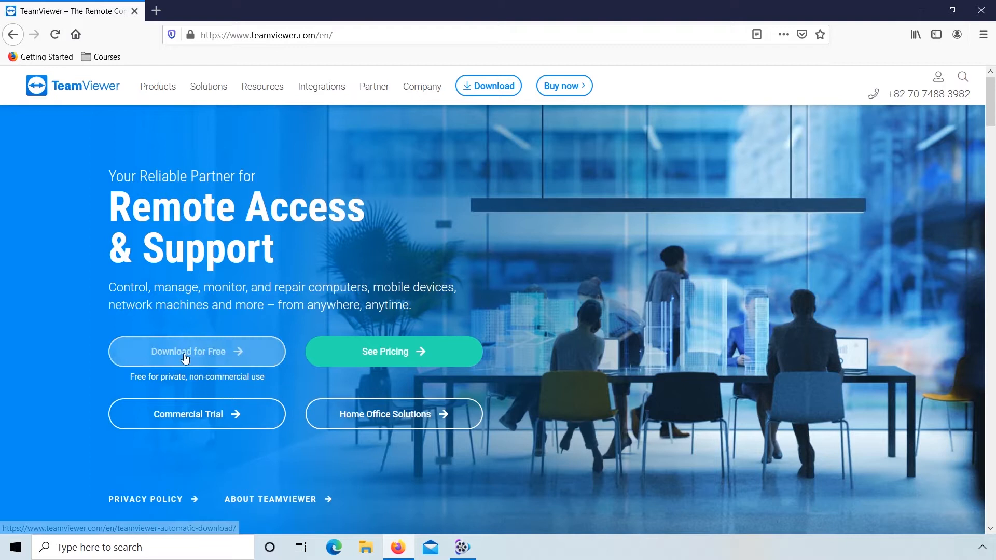
mouse_move(186, 424)
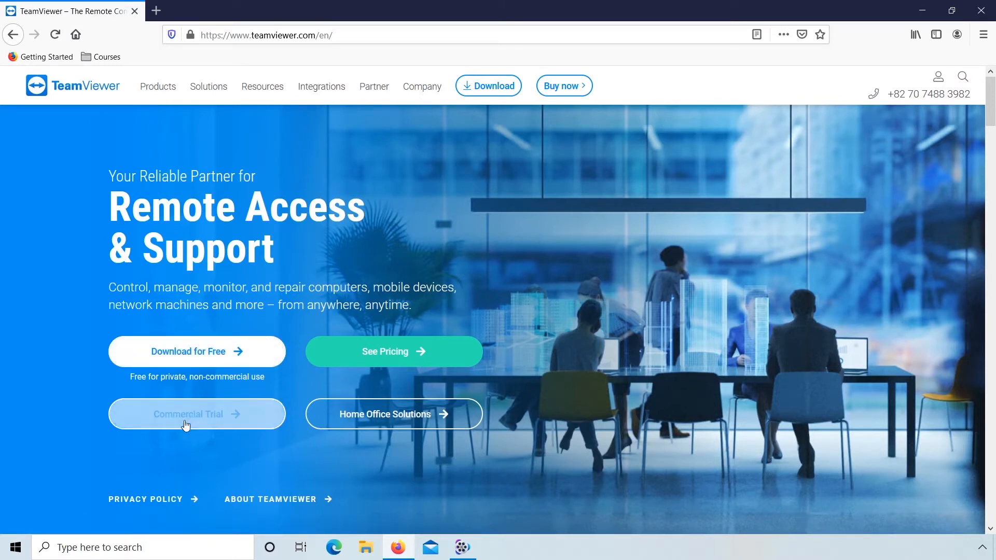
mouse_move(287, 435)
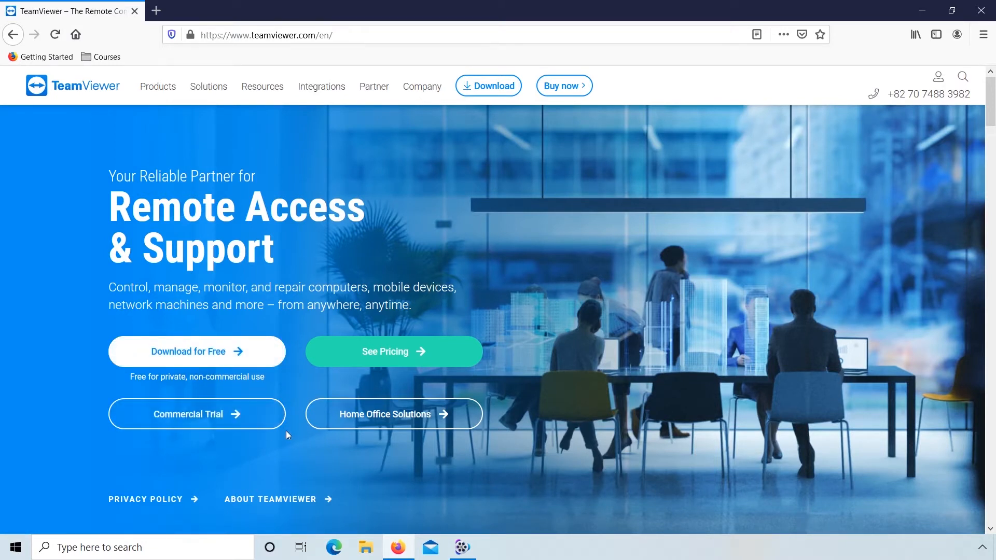
mouse_move(196, 352)
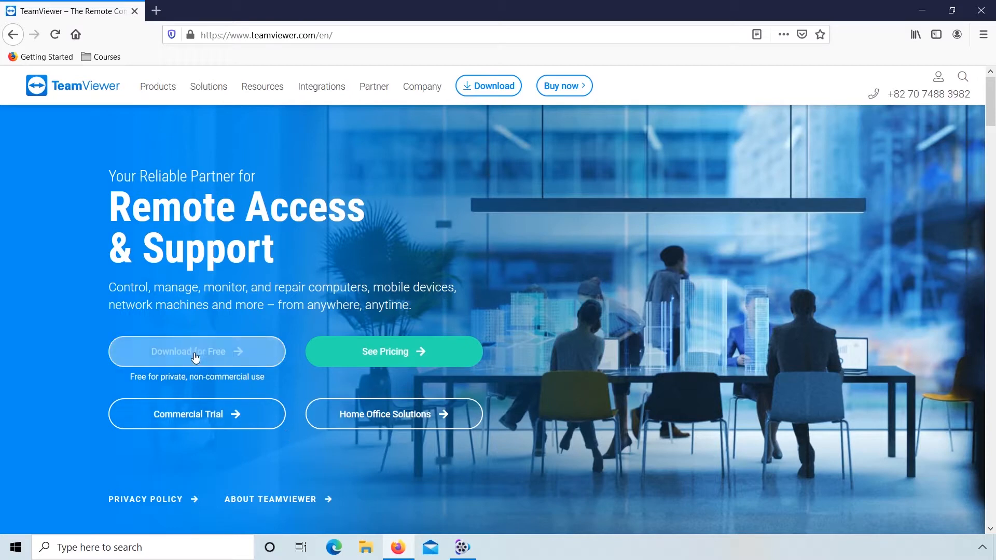
mouse_move(196, 352)
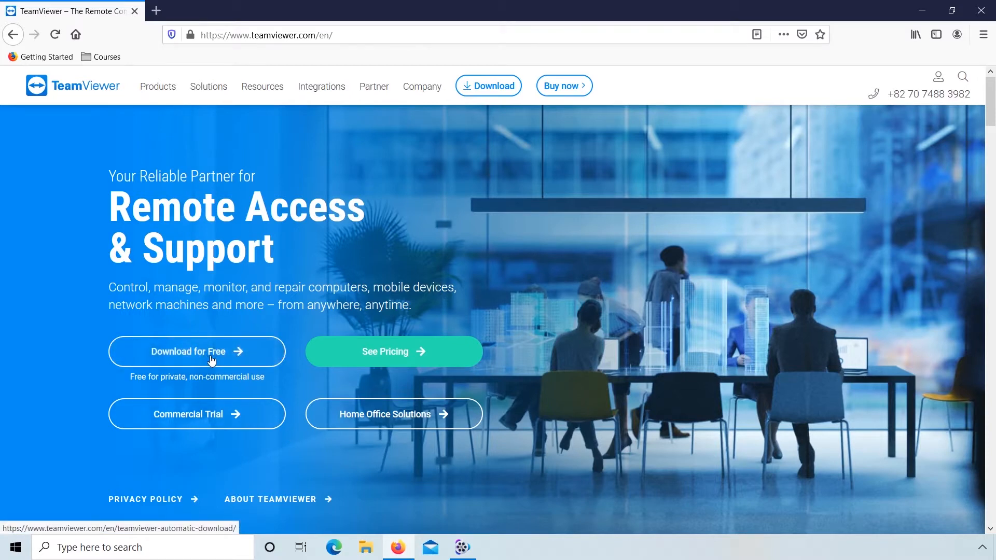
left_click(196, 352)
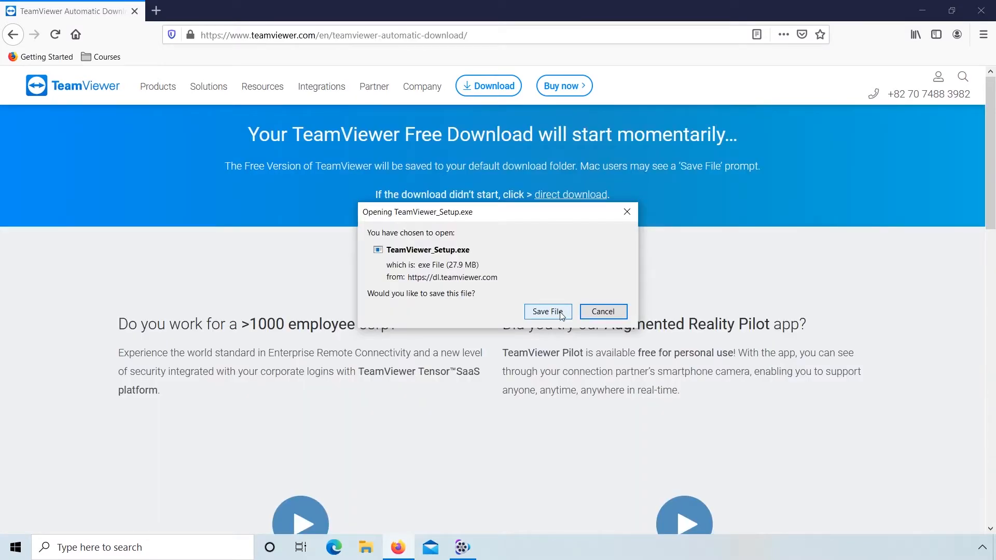
left_click(547, 311)
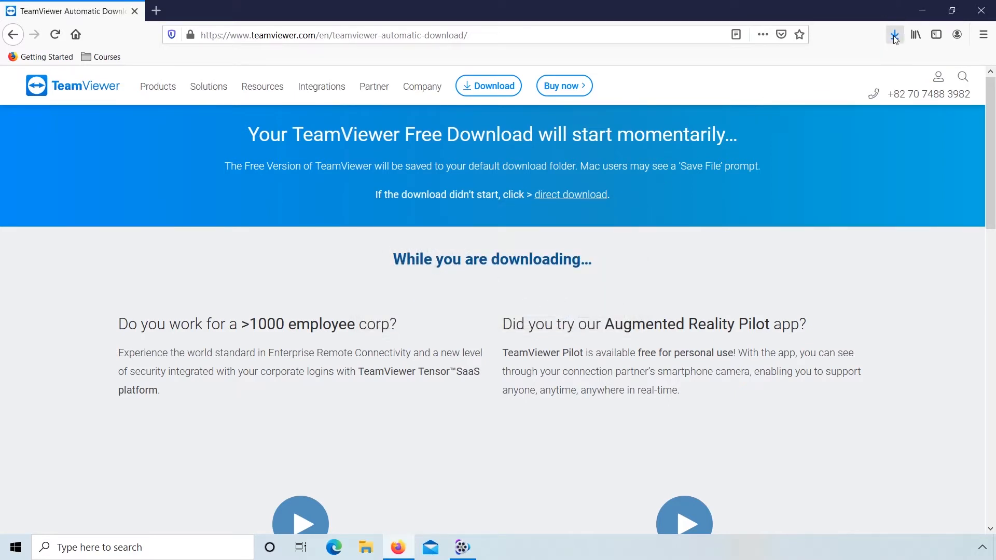
Launch the downloaded TeamViewer installer from Firefox's downloads list
left_click(894, 34)
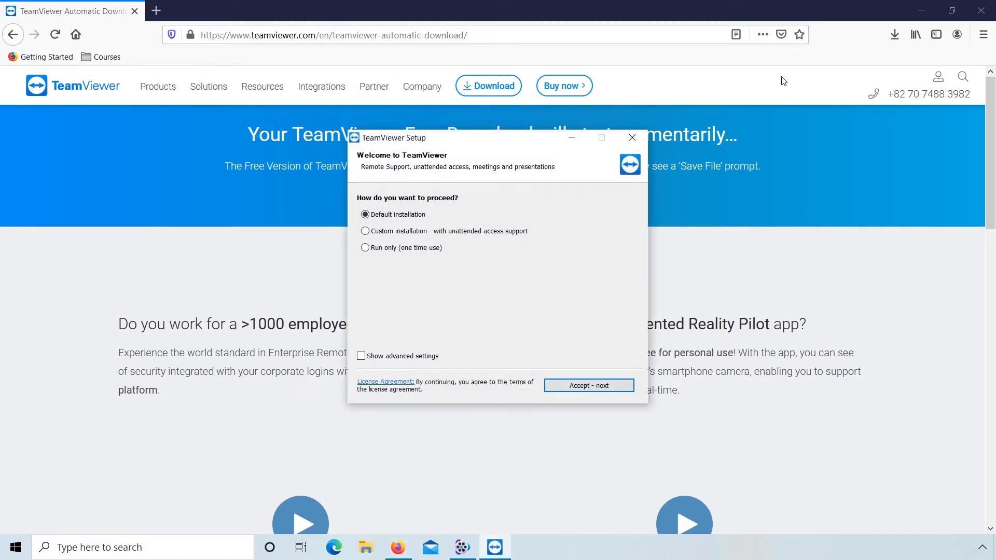
mouse_move(371, 206)
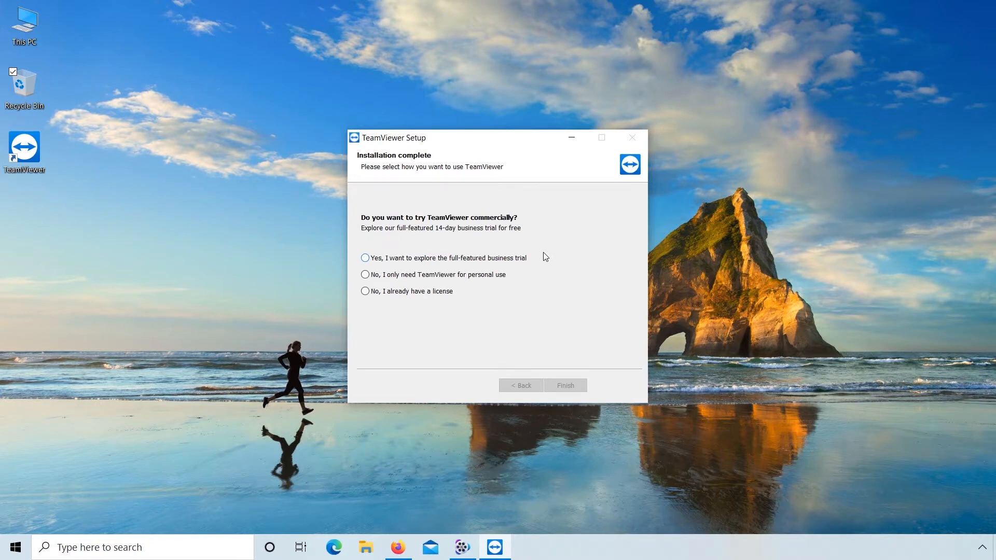
mouse_move(421, 220)
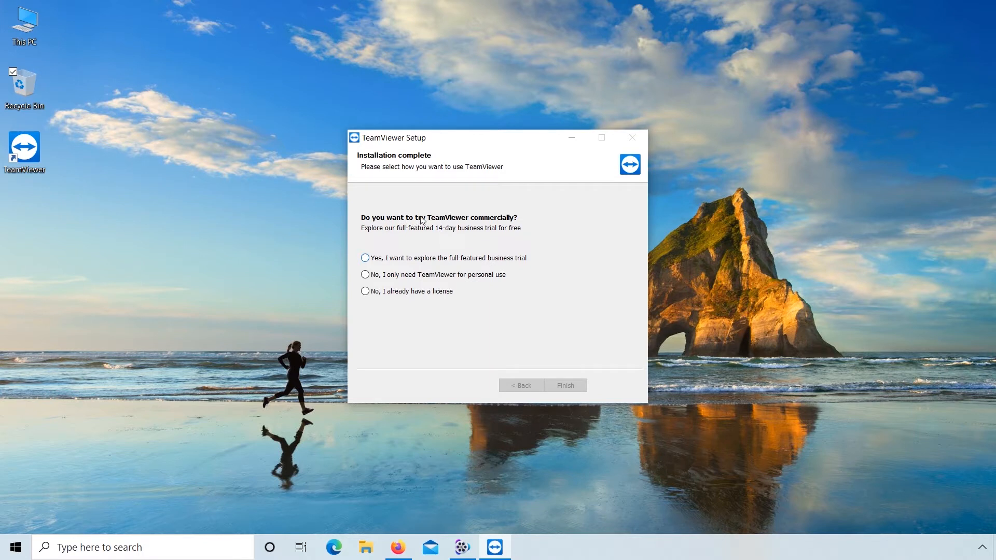
mouse_move(391, 240)
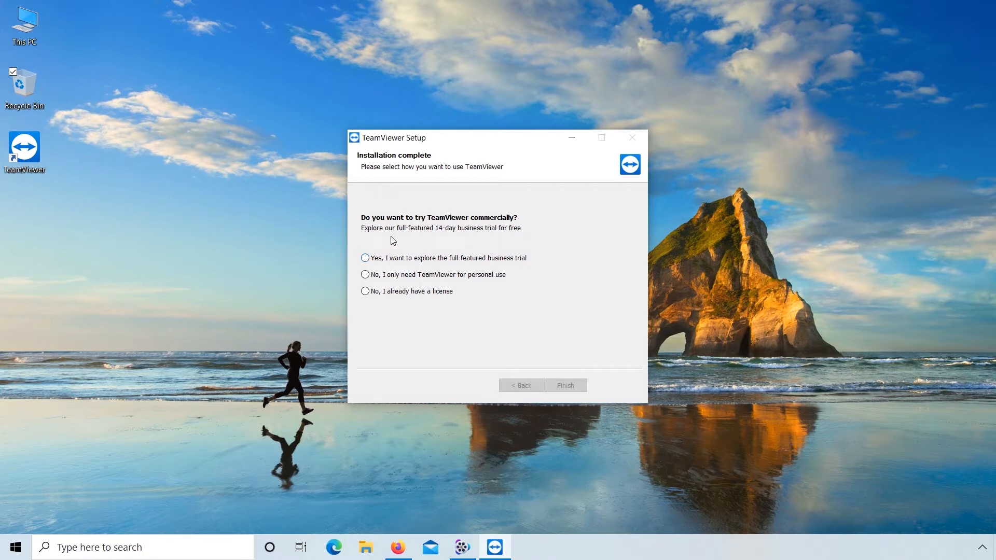
mouse_move(416, 257)
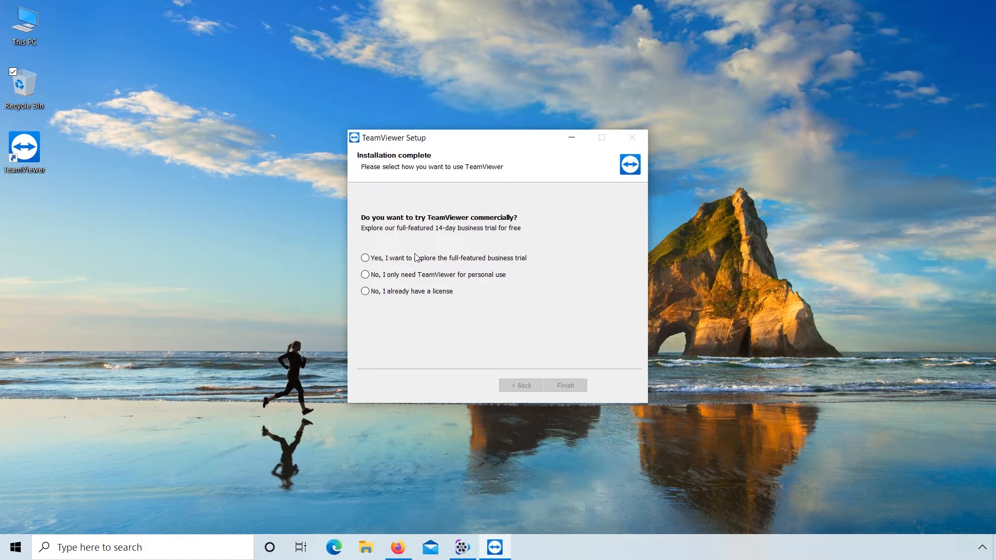
Choose personal use only and close the finished TeamViewer installer
left_click(365, 274)
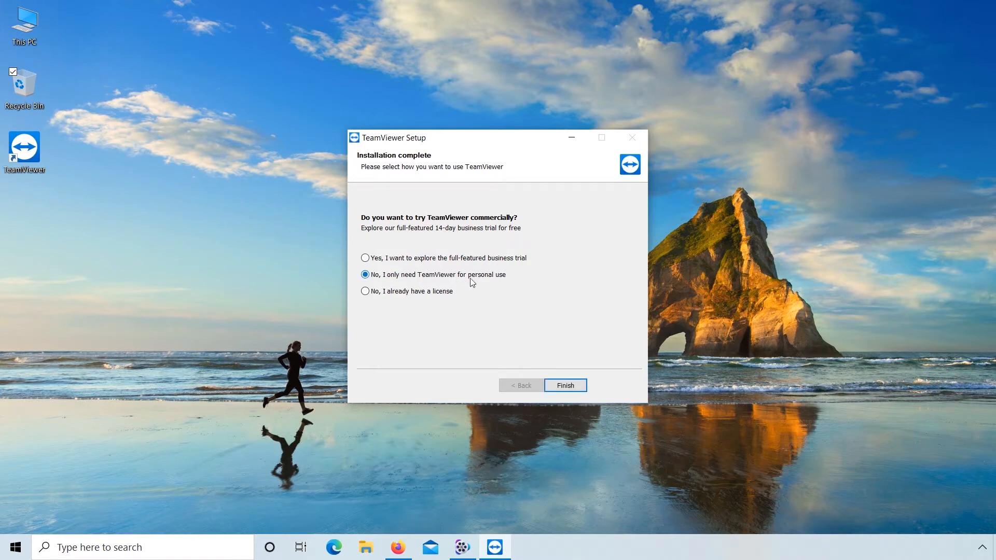
mouse_move(502, 283)
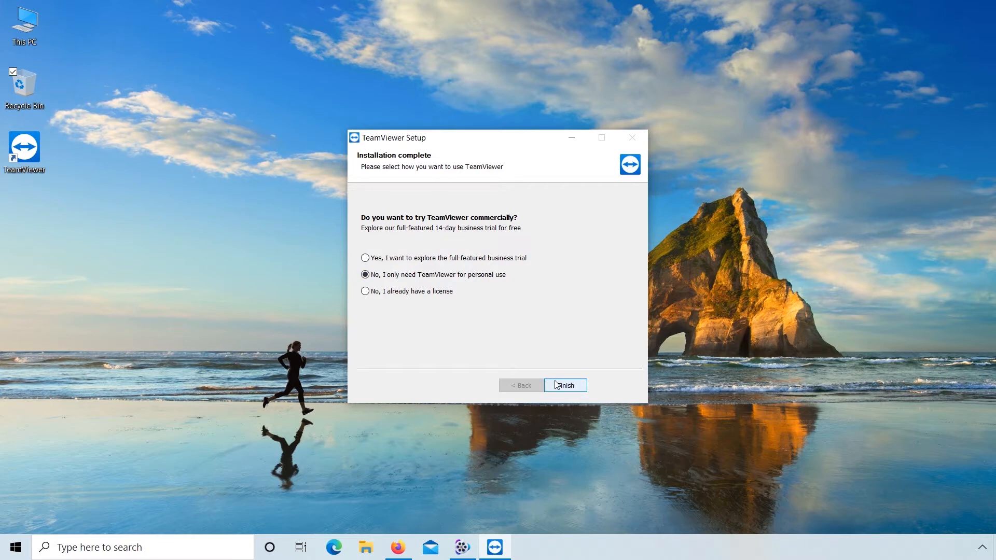
left_click(564, 384)
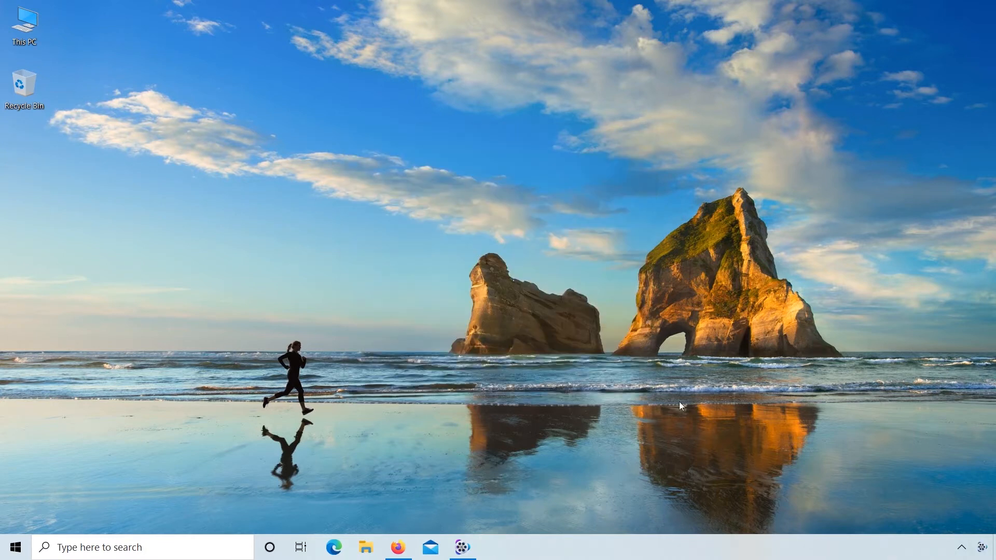
Search the Windows Start menu for the TeamViewer app
type("teamv")
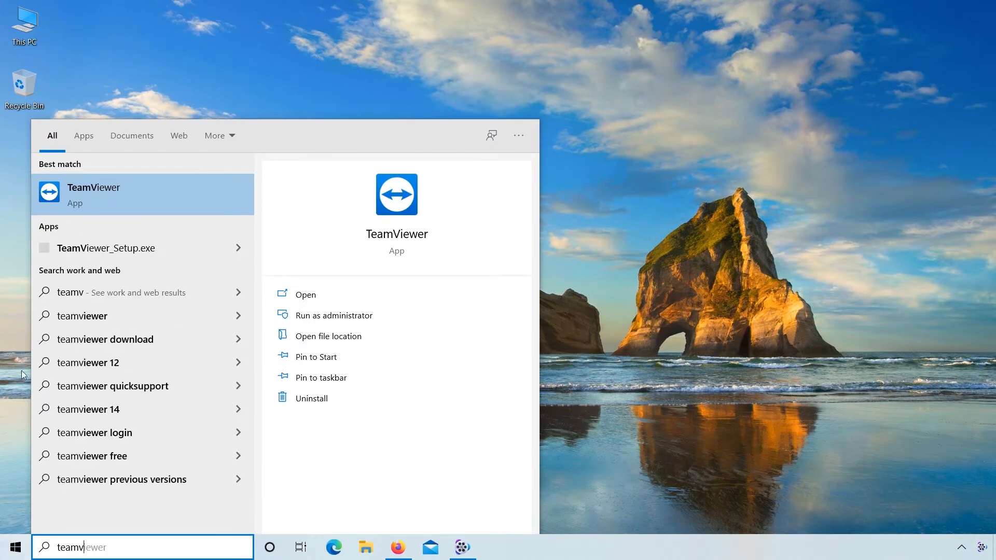
mouse_move(135, 205)
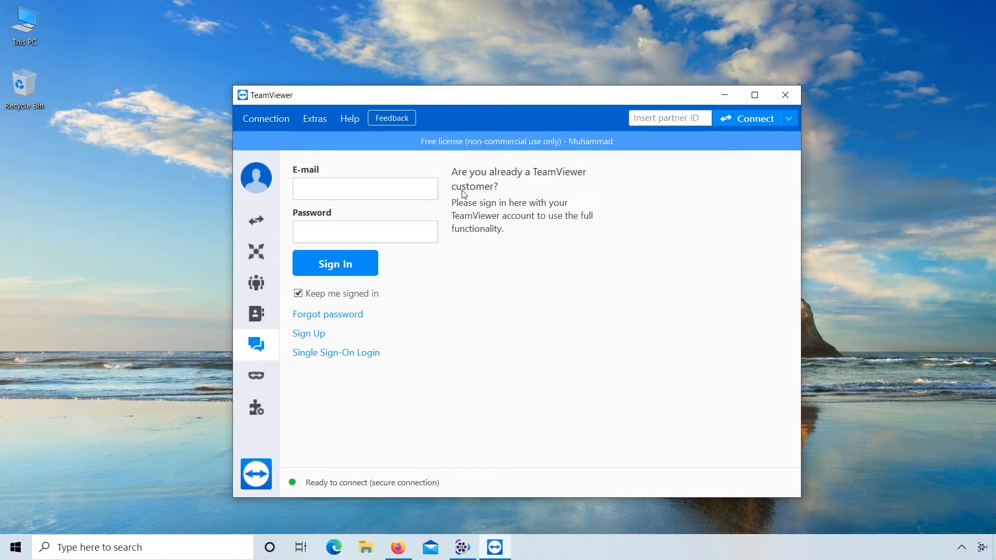
Open the Create TeamViewer account form from the Sign Up link
left_click(364, 188)
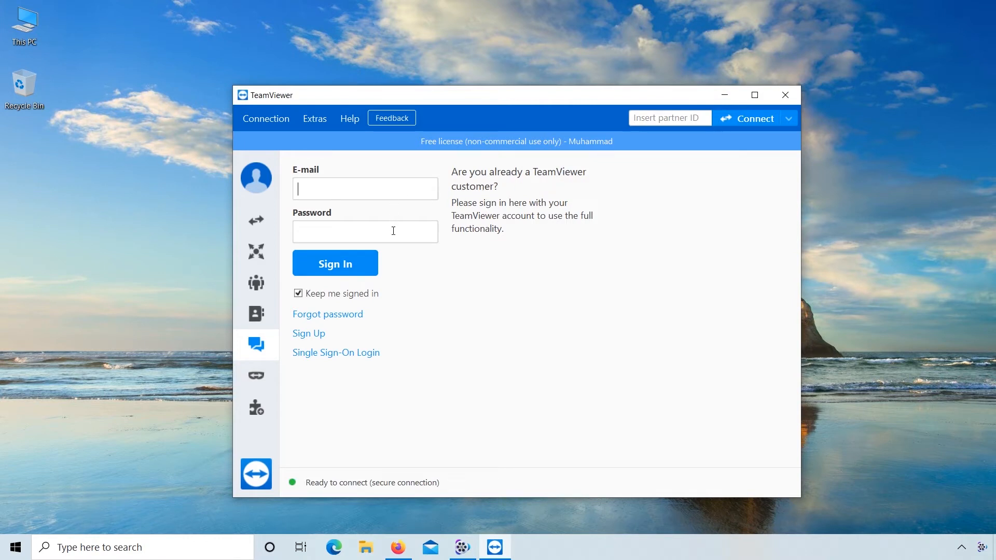
mouse_move(517, 210)
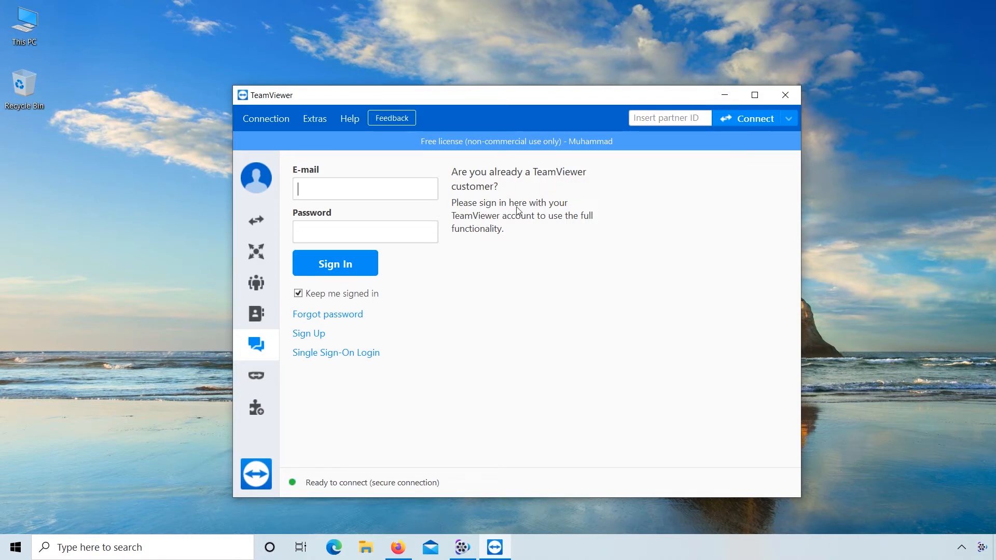
mouse_move(572, 225)
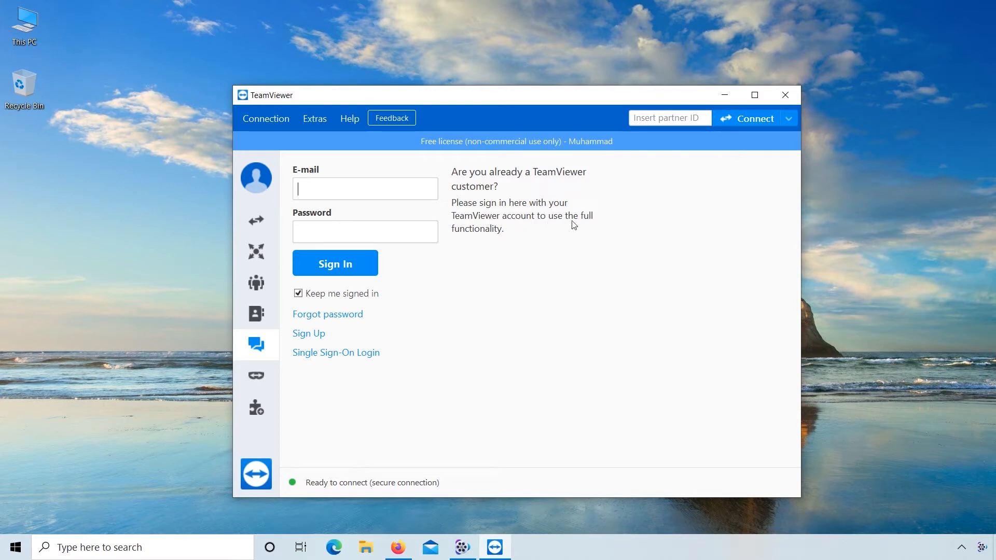
mouse_move(327, 314)
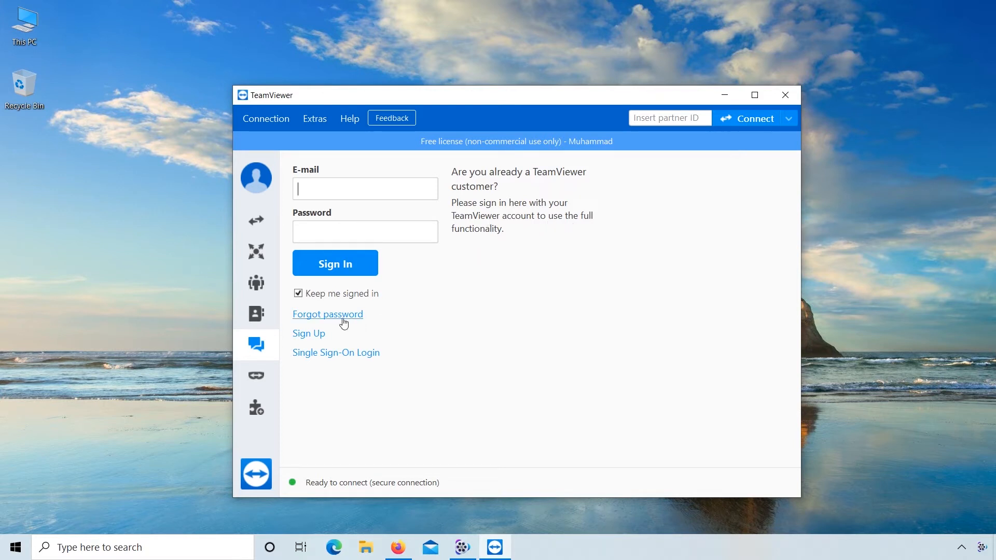
left_click(308, 333)
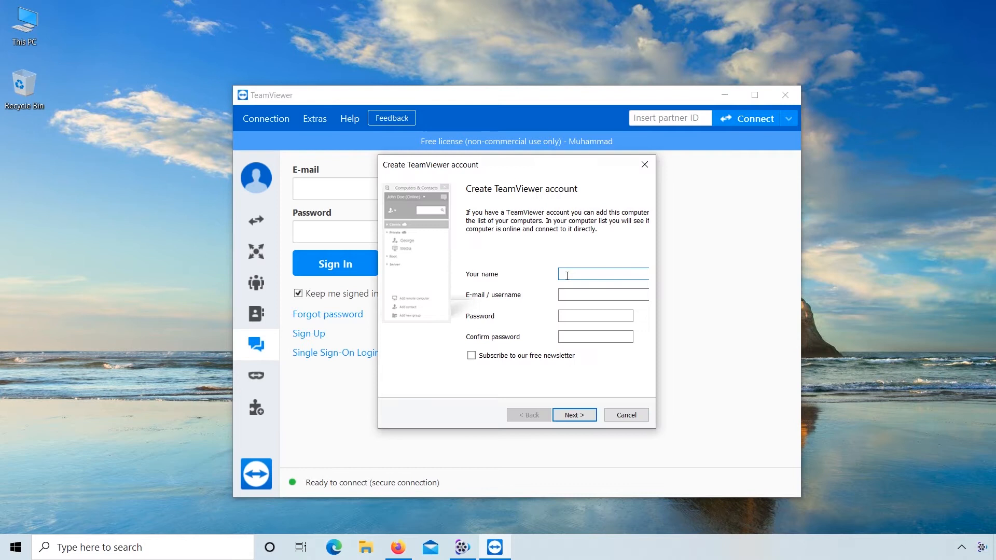
Enter the name 'Saima', a gmail.com e-mail address, and matching passwords
type("Saima")
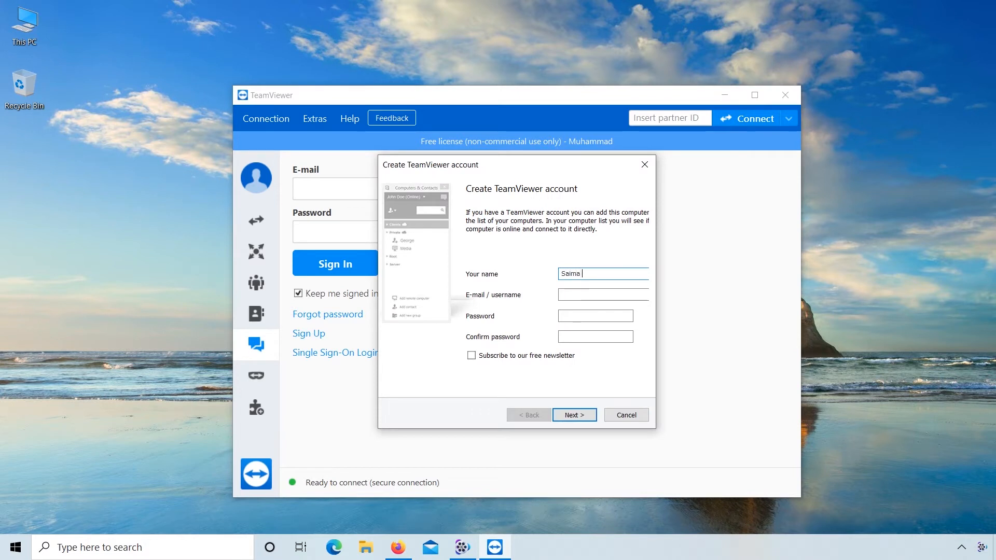
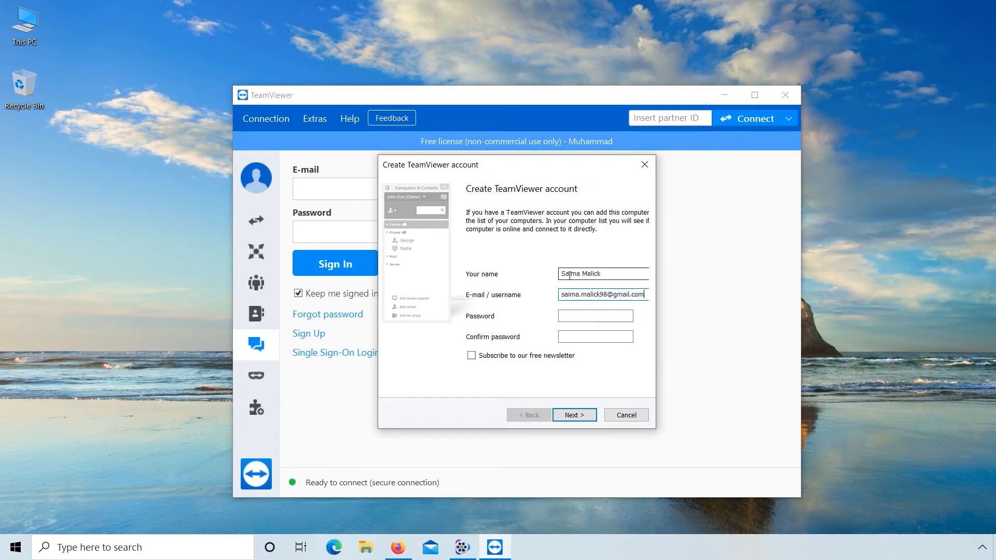
type("•")
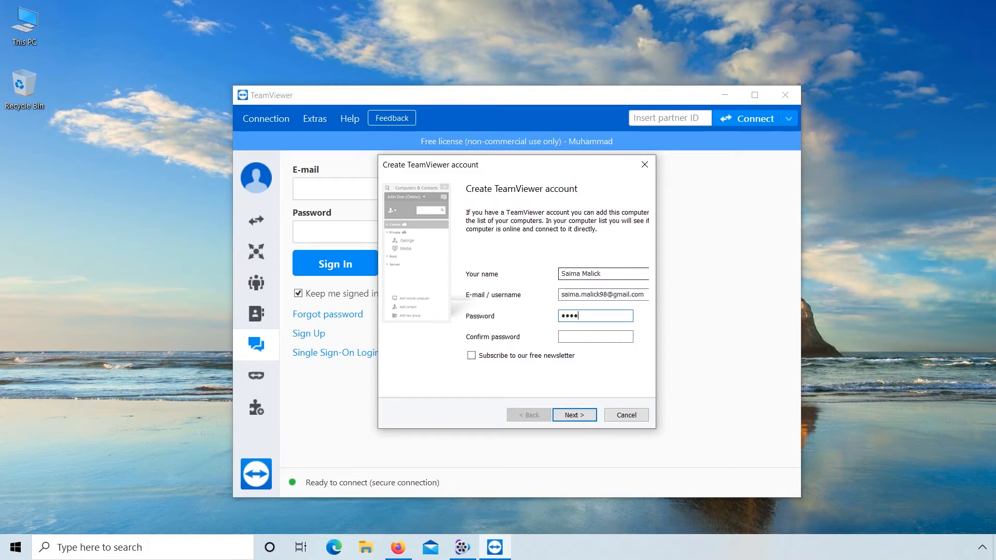
type("•")
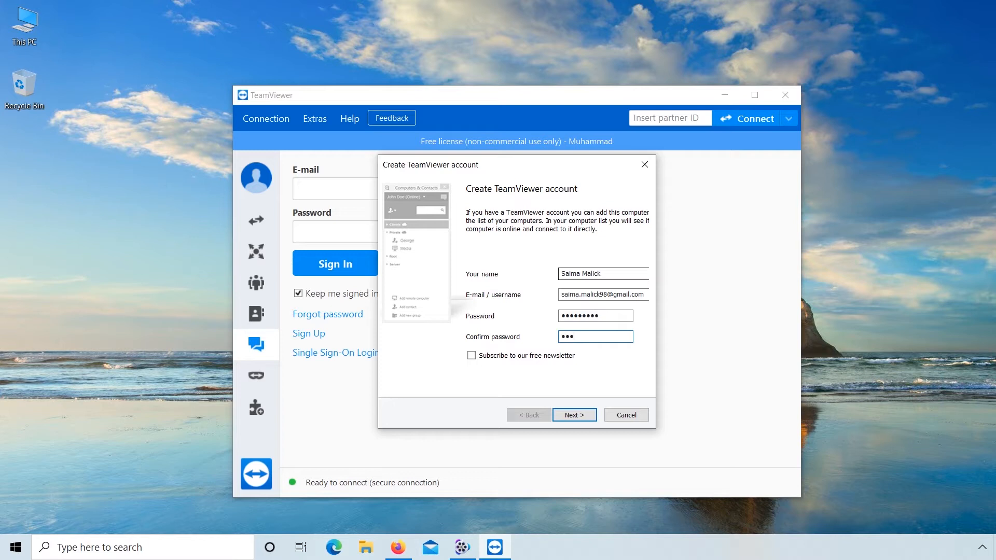
type("•••••")
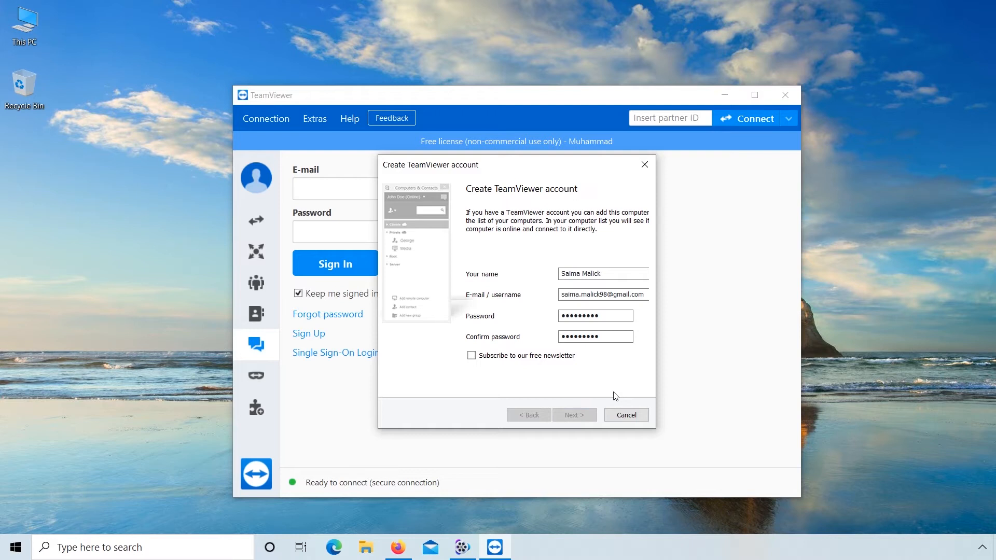
Register the new account, finish the wizard, and minimize TeamViewer
left_click(573, 415)
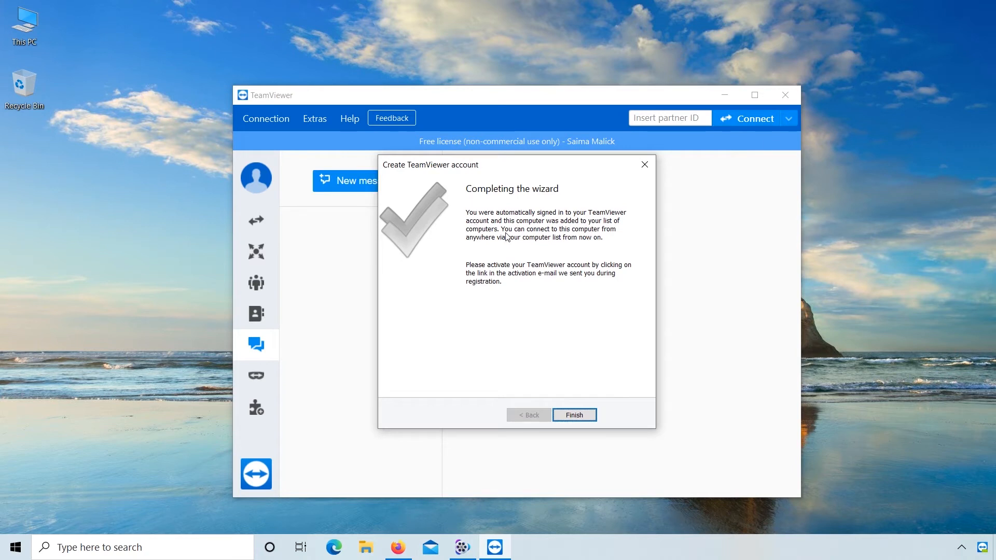
mouse_move(524, 238)
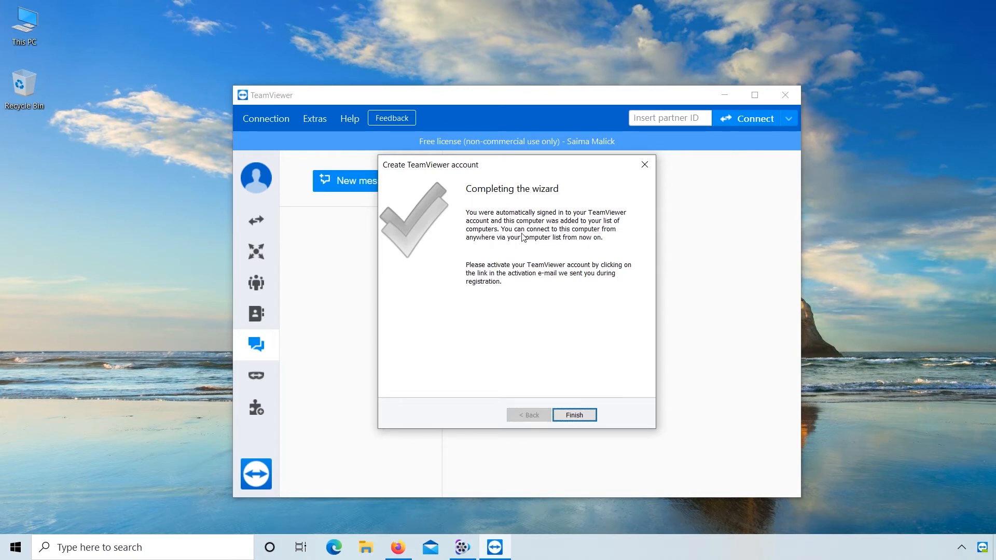
mouse_move(555, 248)
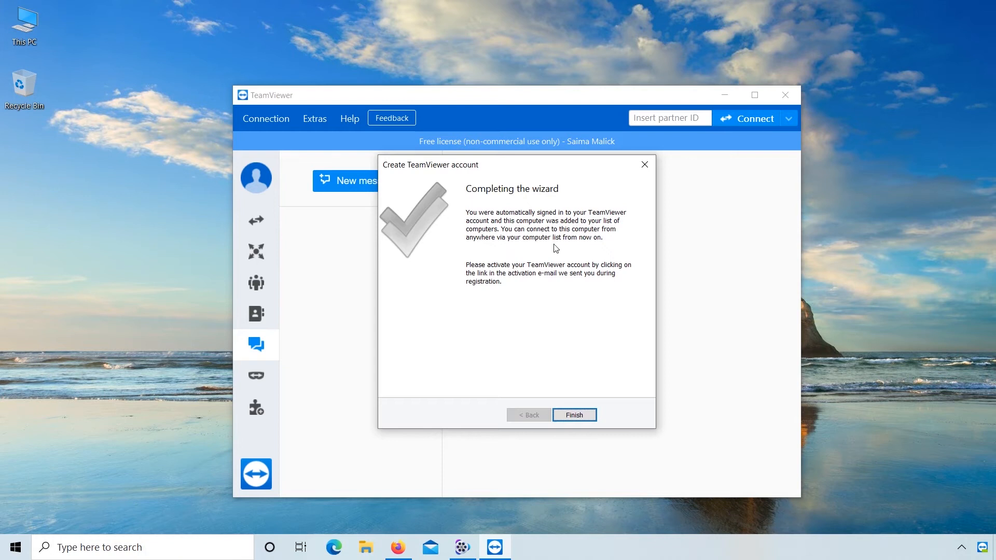
mouse_move(603, 268)
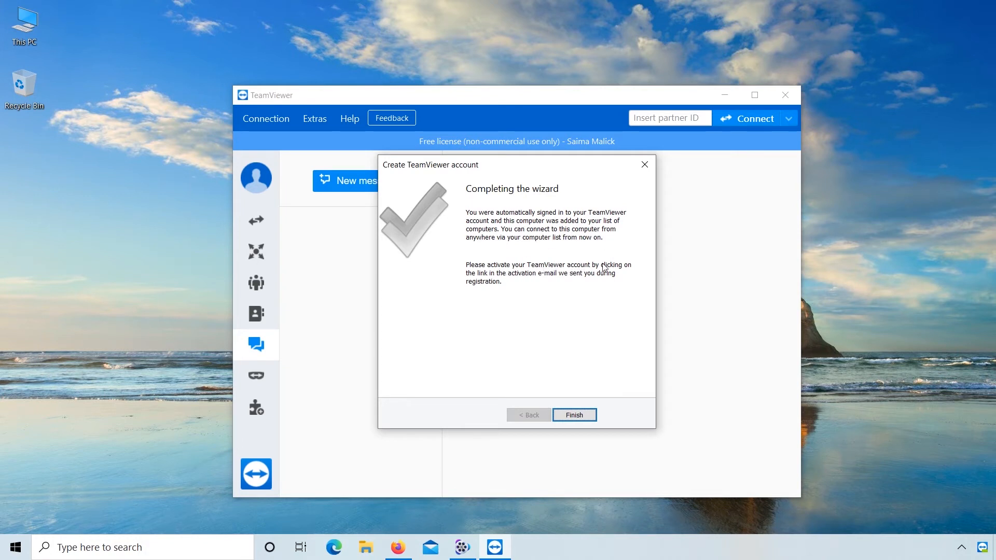
mouse_move(577, 302)
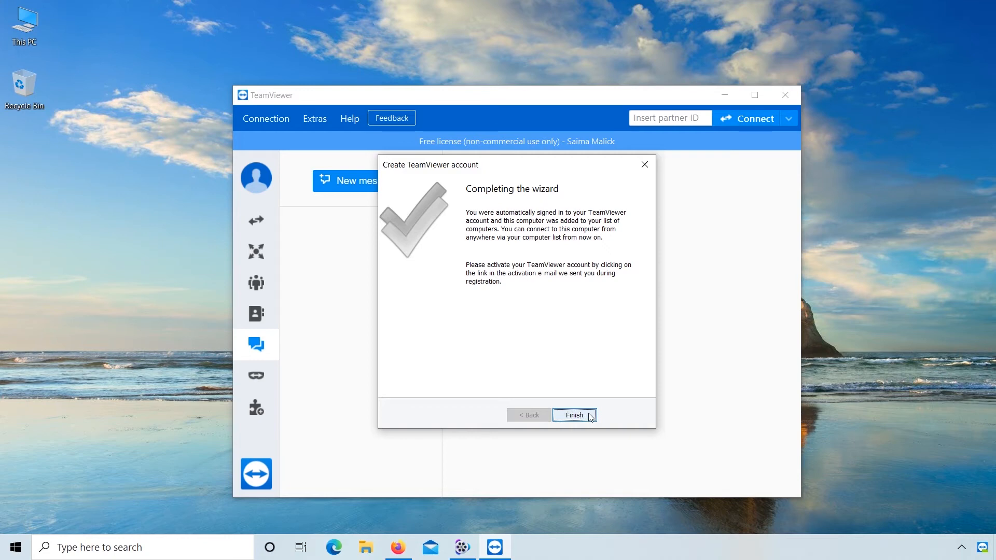
left_click(573, 415)
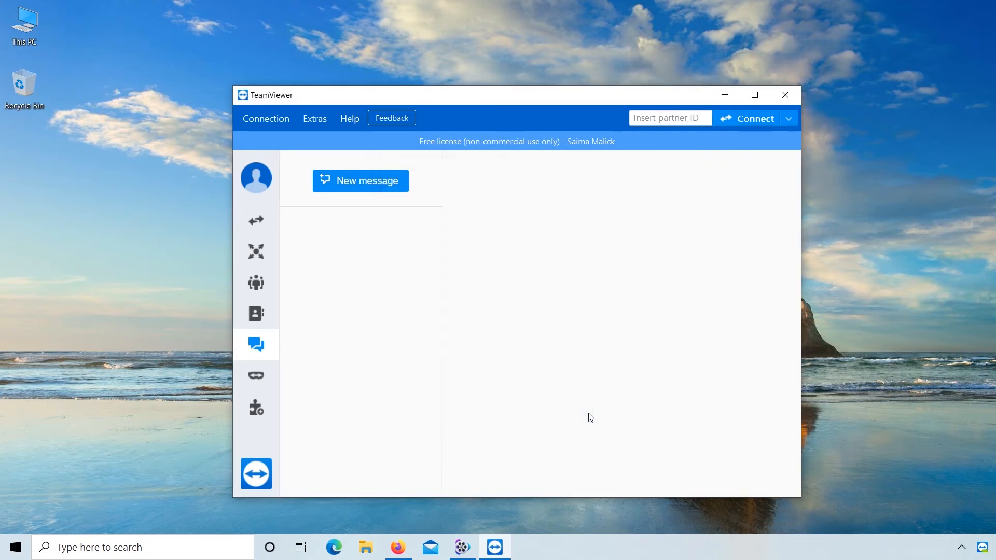
left_click(785, 95)
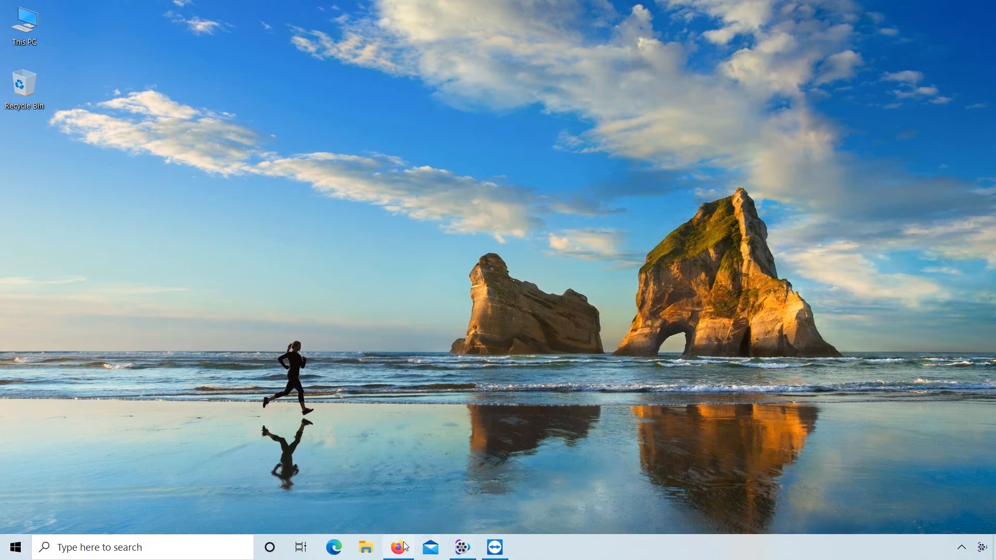
left_click(398, 546)
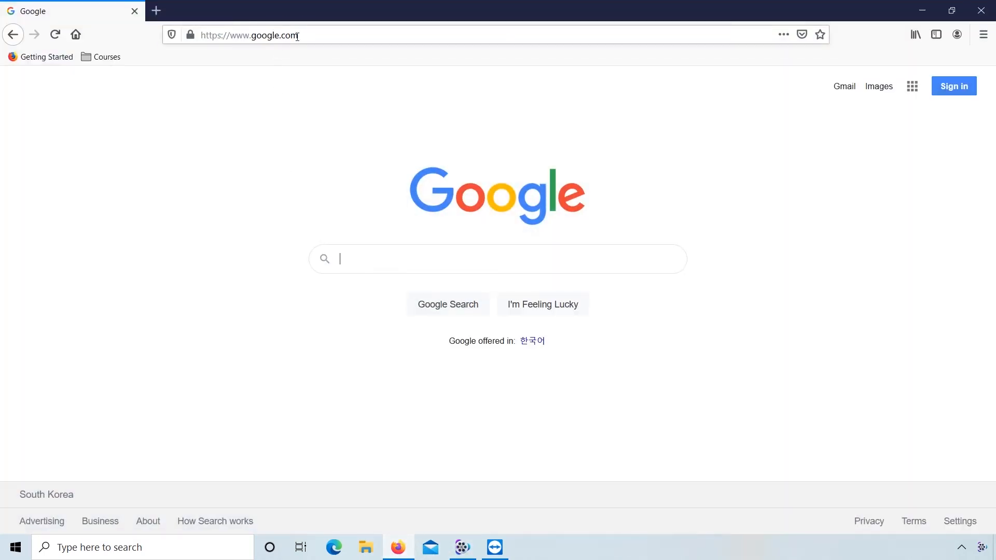
type("gmail.o")
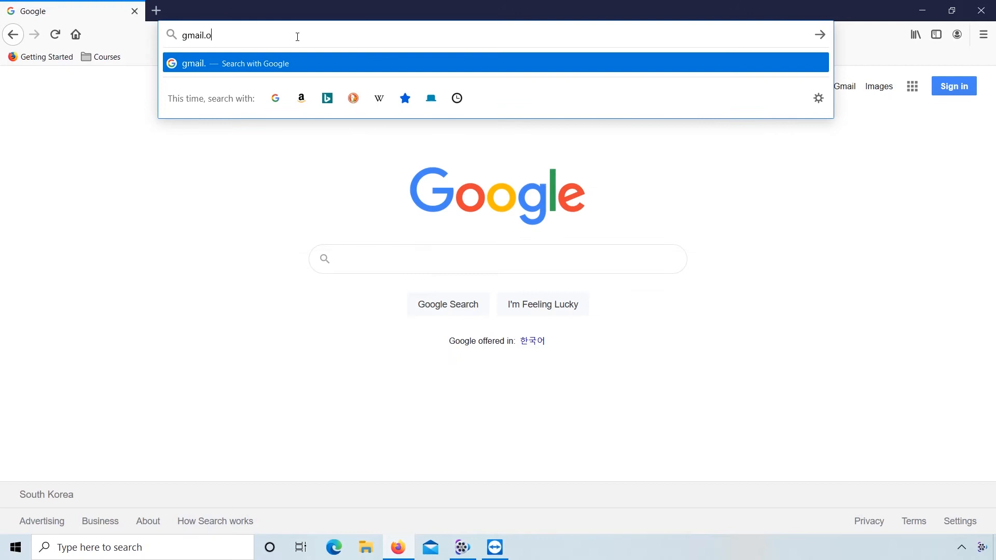
key("Return")
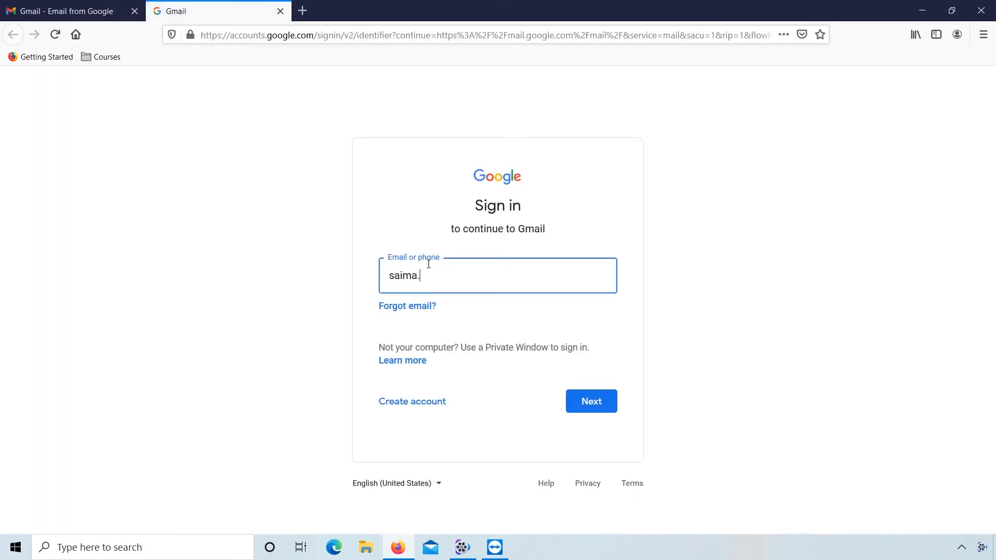
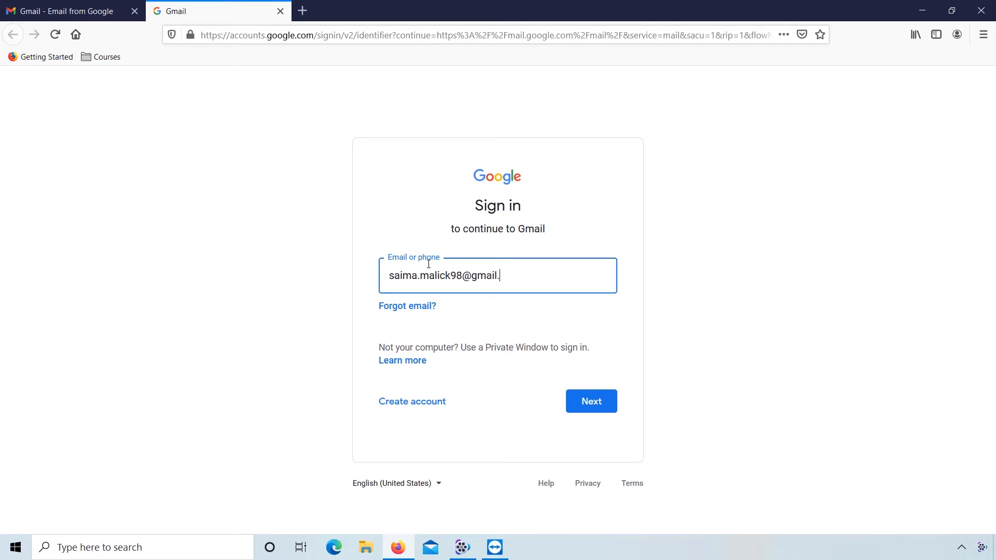
Enter the Google account password and submit it to sign in
left_click(590, 401)
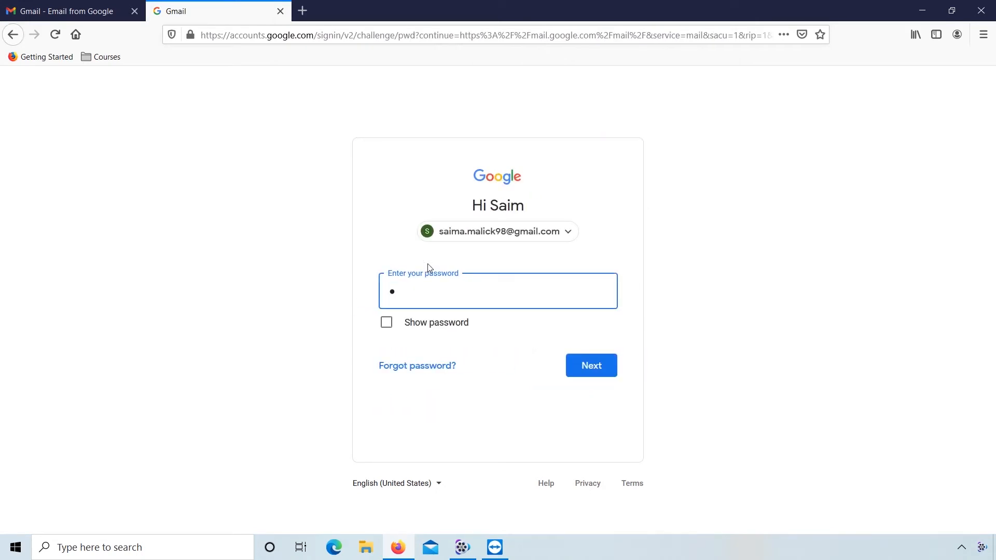
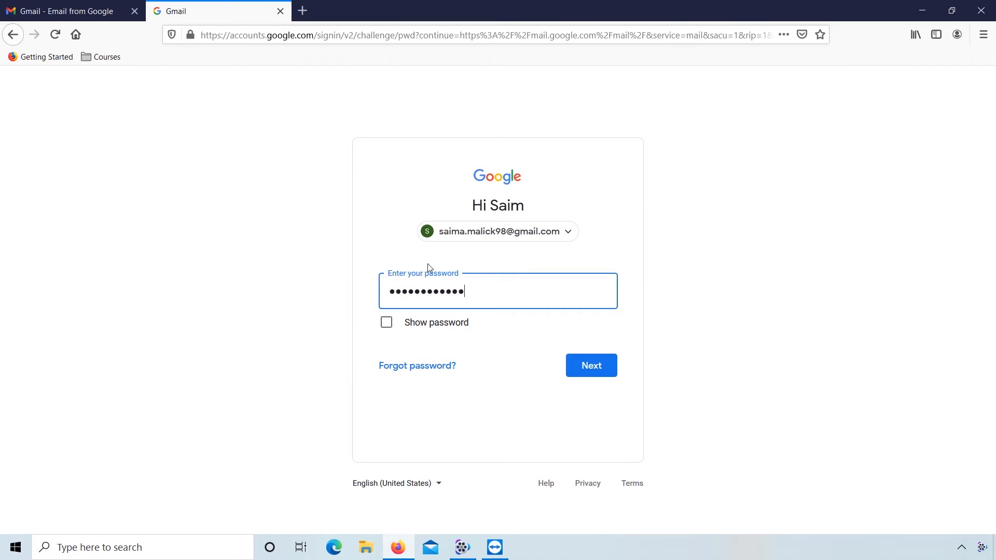
left_click(590, 365)
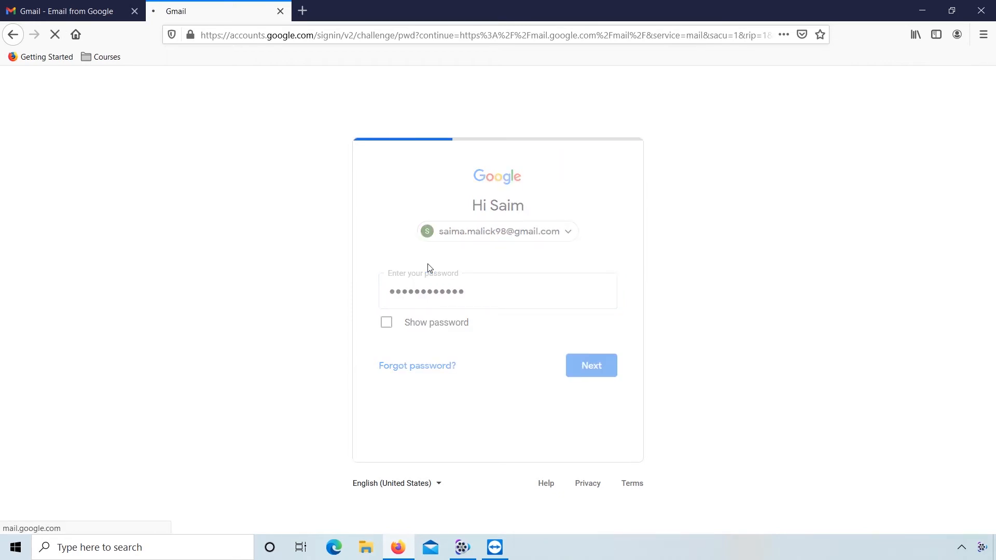
left_click(591, 365)
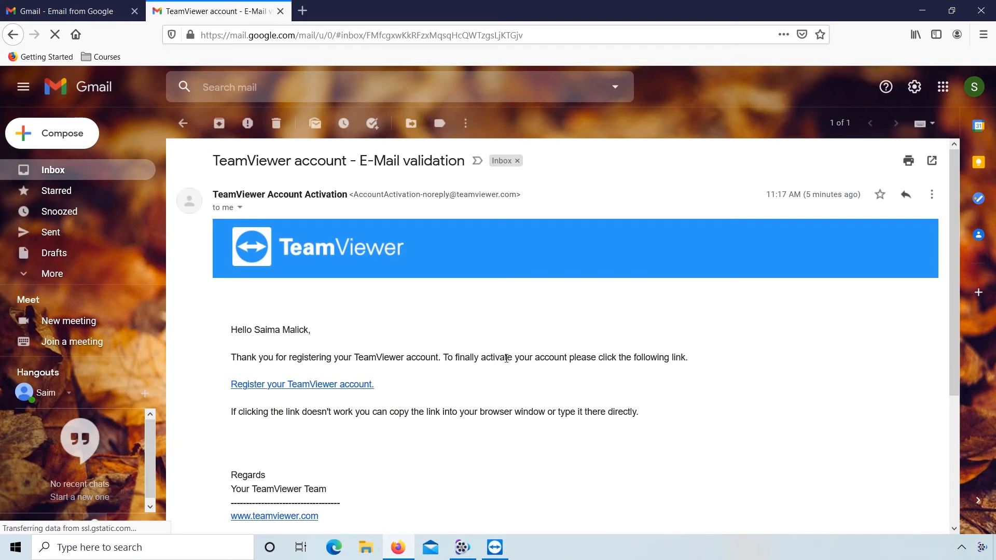
Follow the TeamViewer account activation link from the validation email
left_click(301, 384)
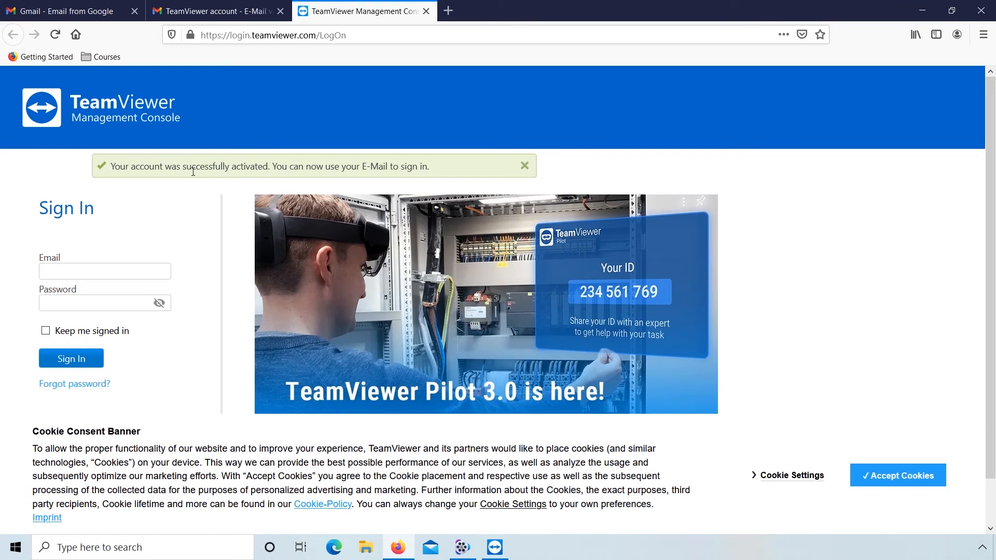
mouse_move(404, 166)
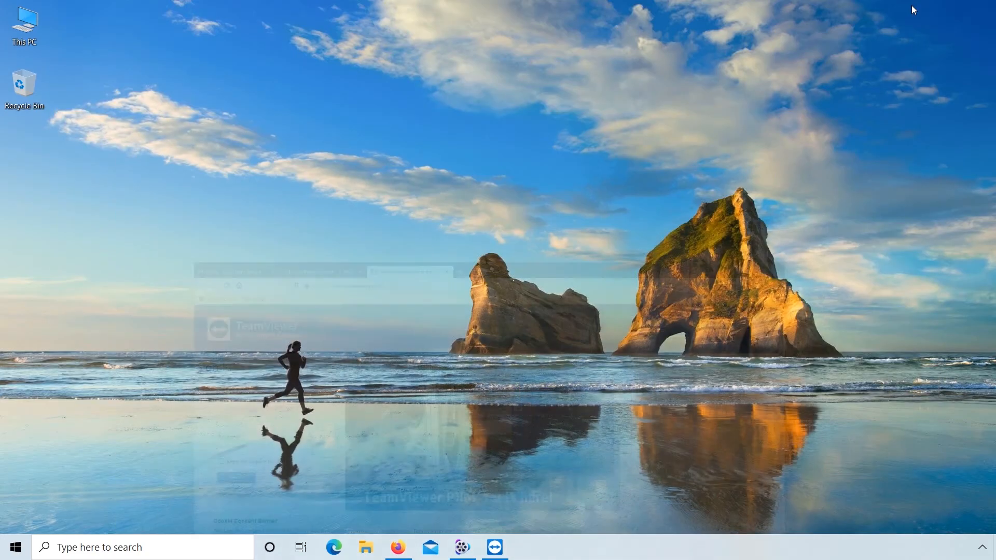
Bring up TeamViewer and connect to the partner ID in Remote control mode
left_click(494, 547)
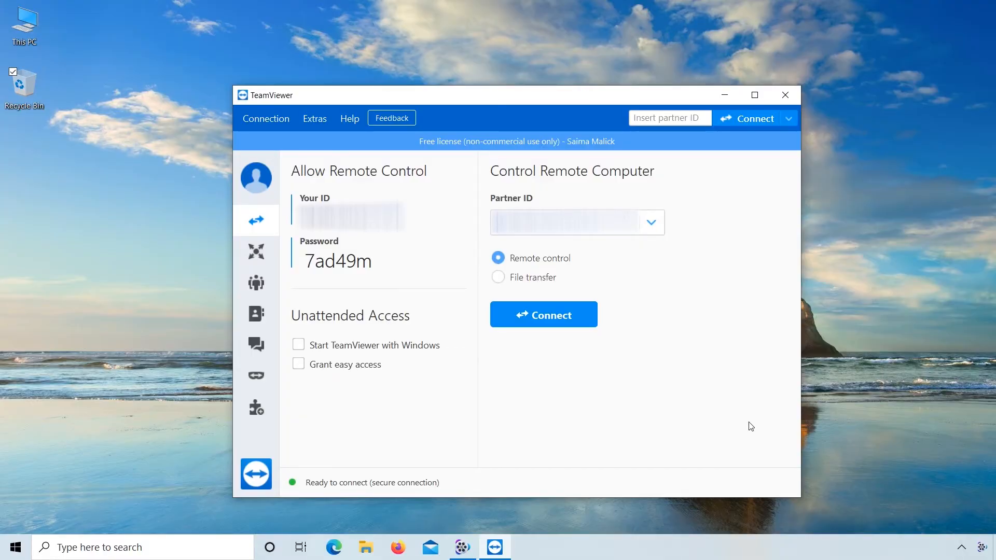
mouse_move(503, 371)
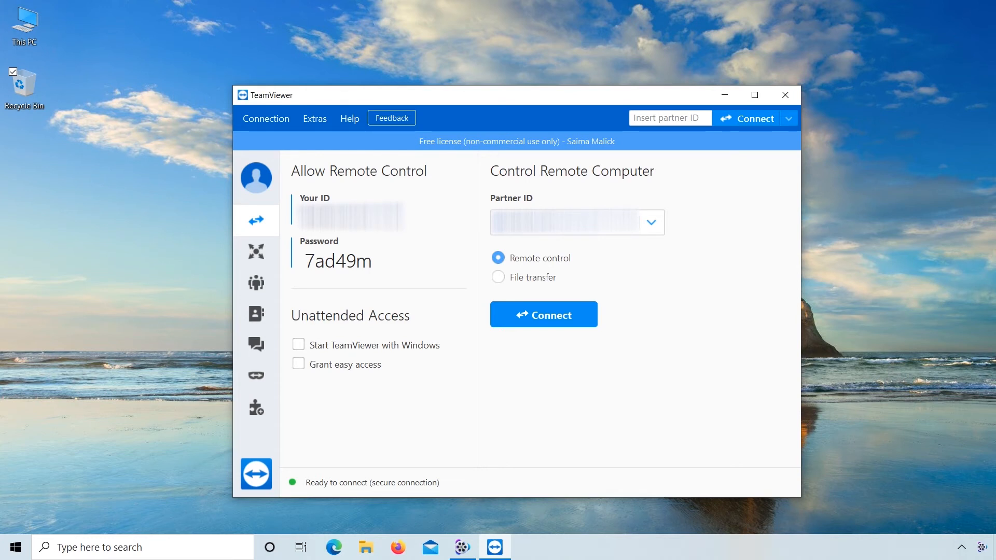
left_click(543, 314)
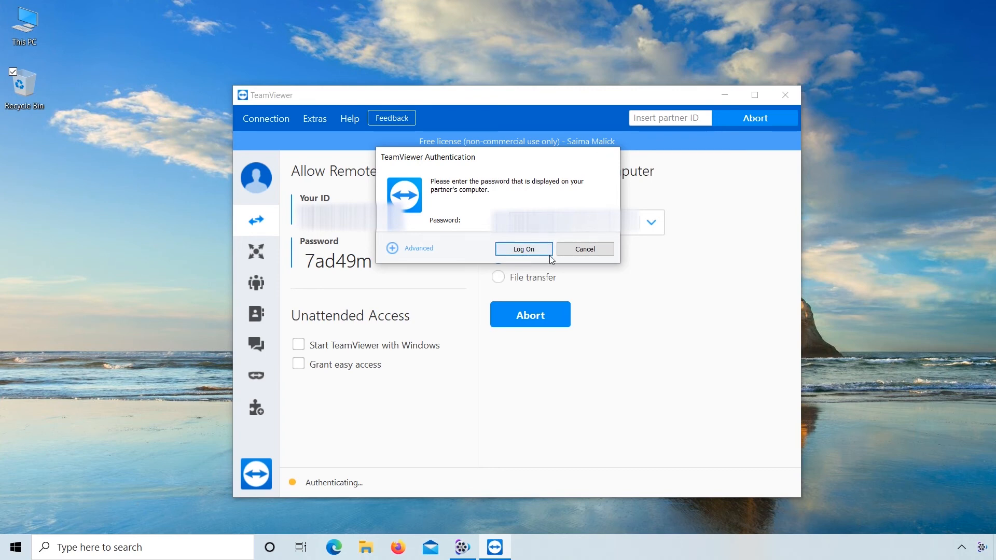
Log on with the partner password, toggle toolbar and windowed/full-screen views, then end the session
left_click(523, 248)
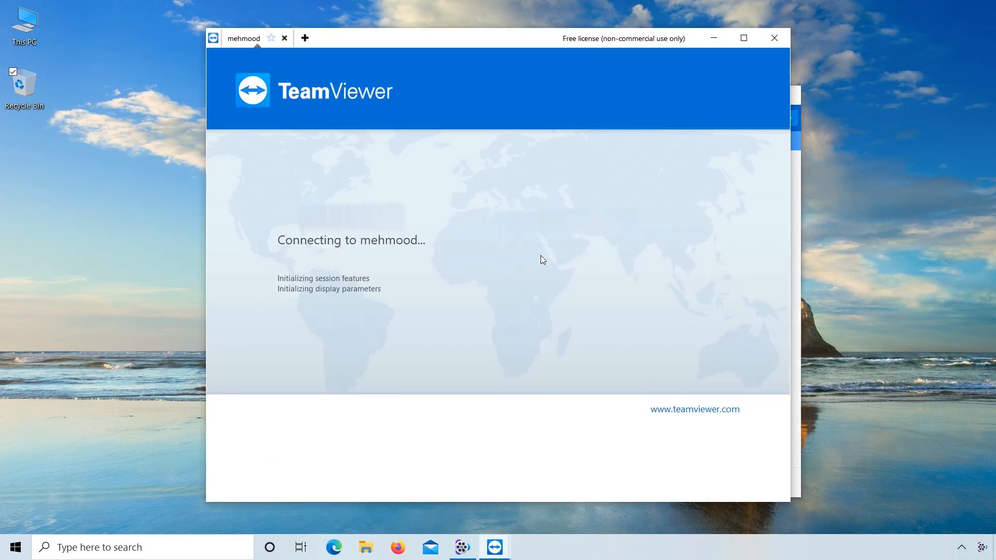
mouse_move(608, 105)
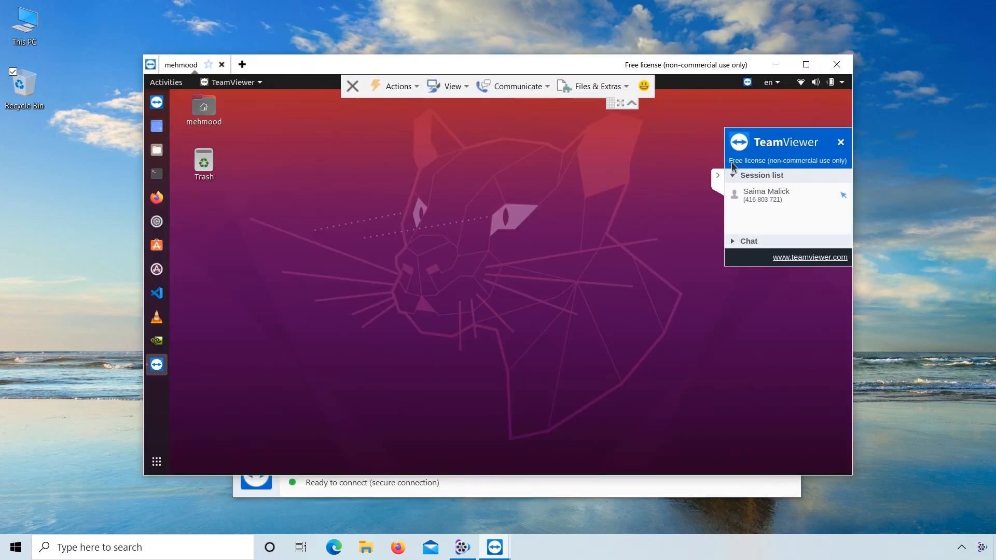
mouse_move(718, 186)
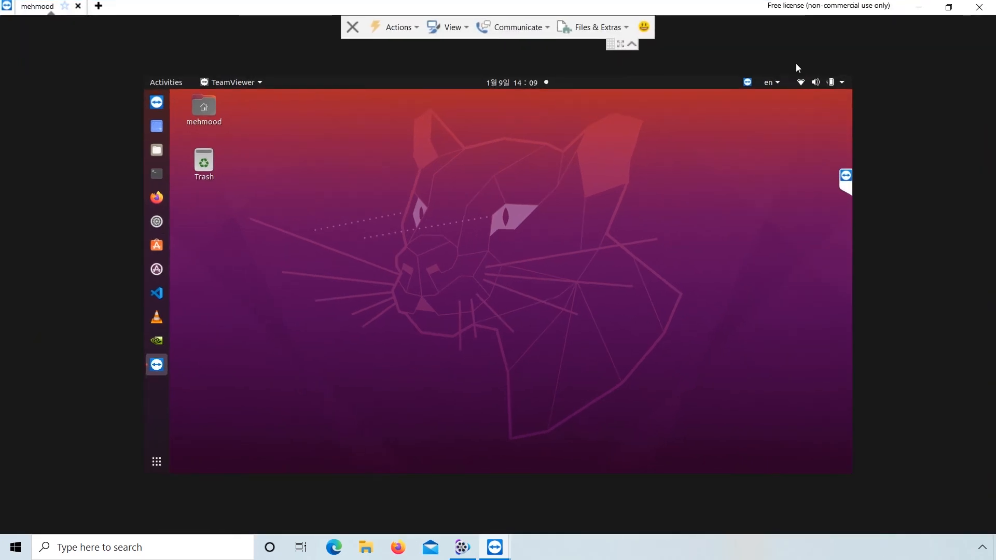
mouse_move(707, 218)
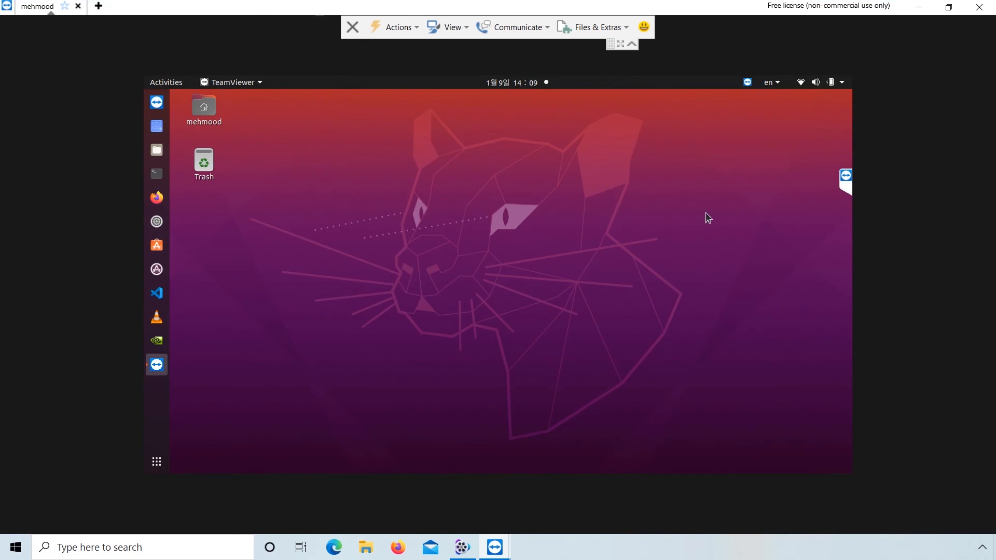
mouse_move(336, 317)
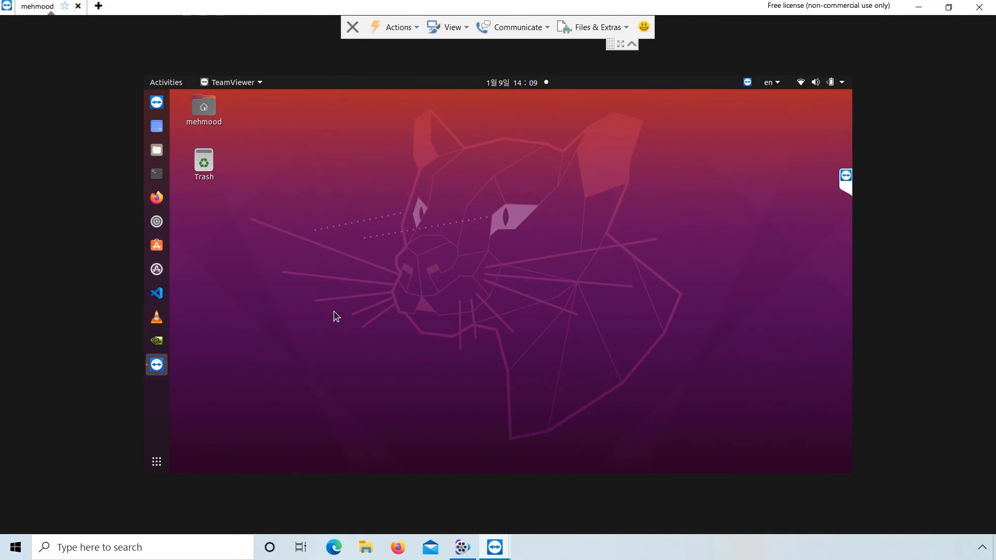
mouse_move(155, 127)
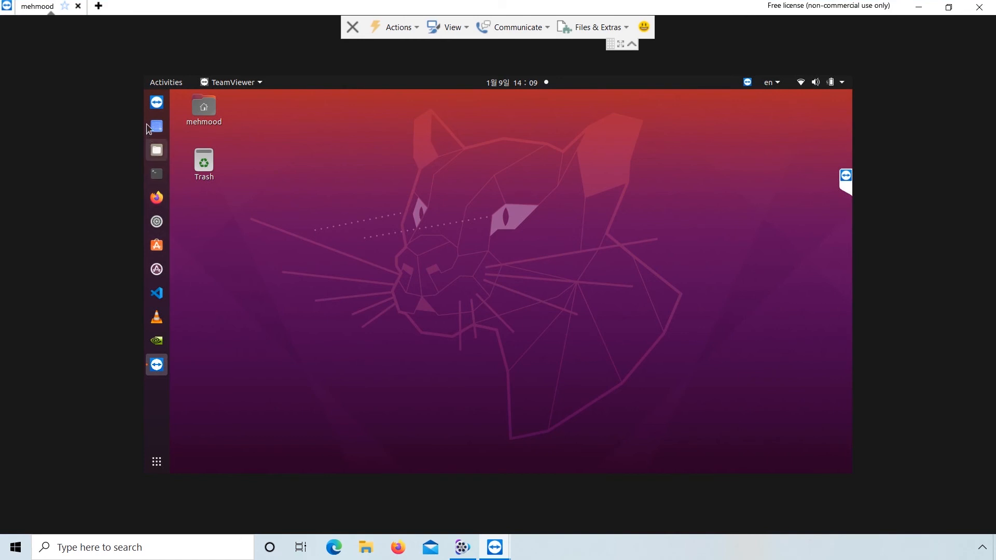
mouse_move(580, 114)
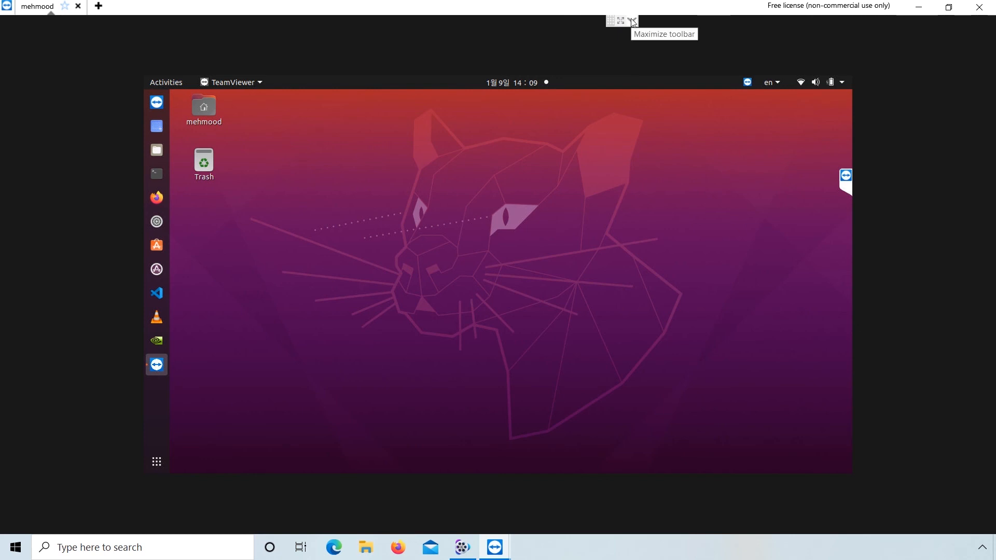
left_click(630, 20)
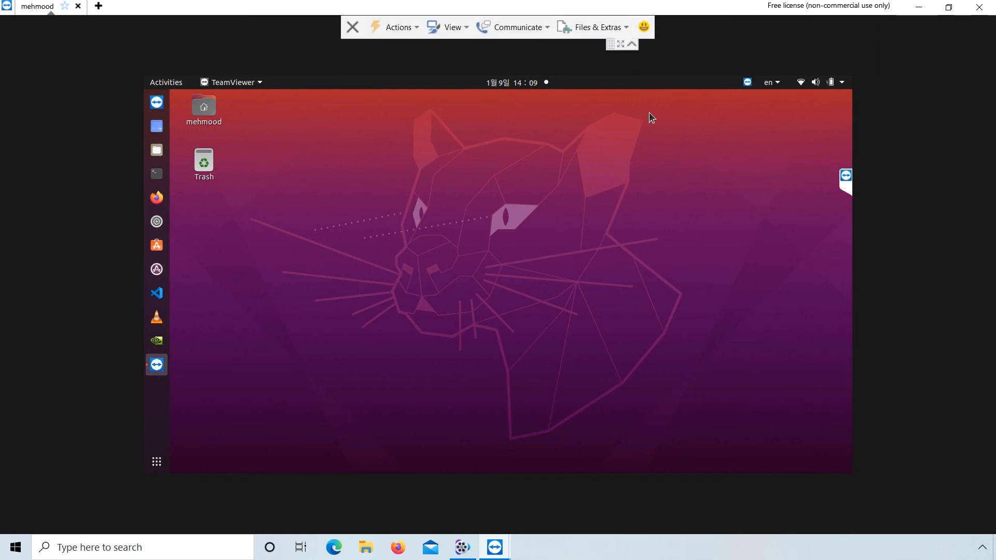
mouse_move(872, 422)
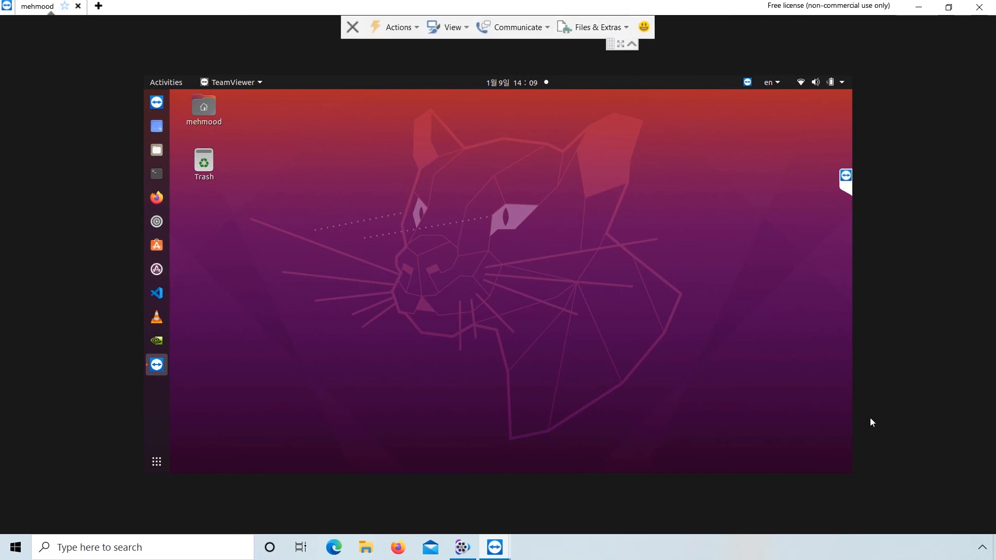
mouse_move(844, 18)
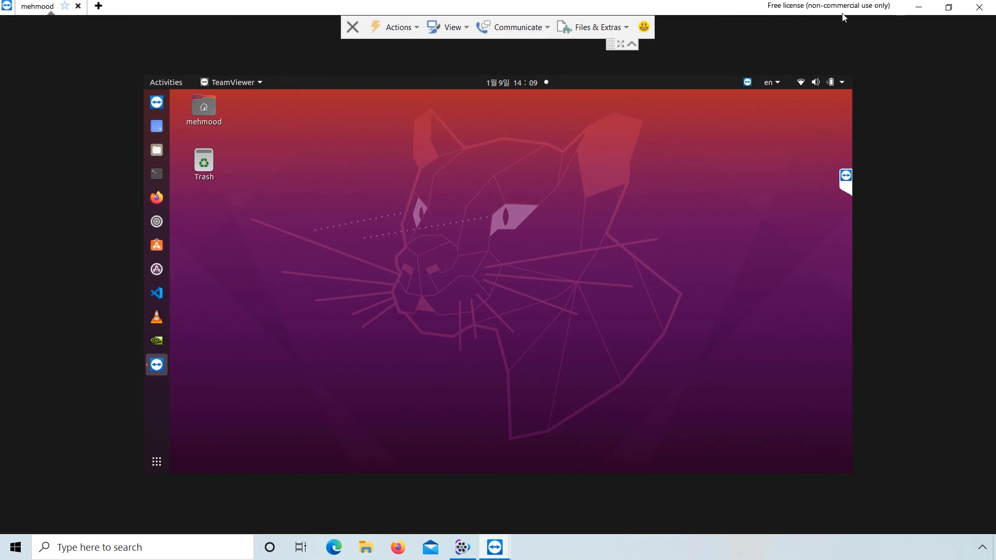
left_click(947, 7)
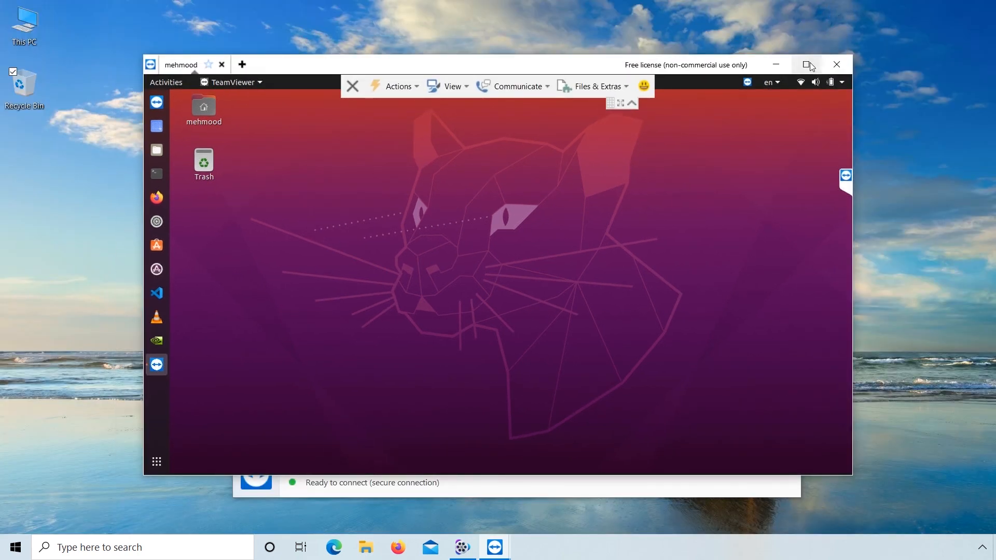
left_click(807, 65)
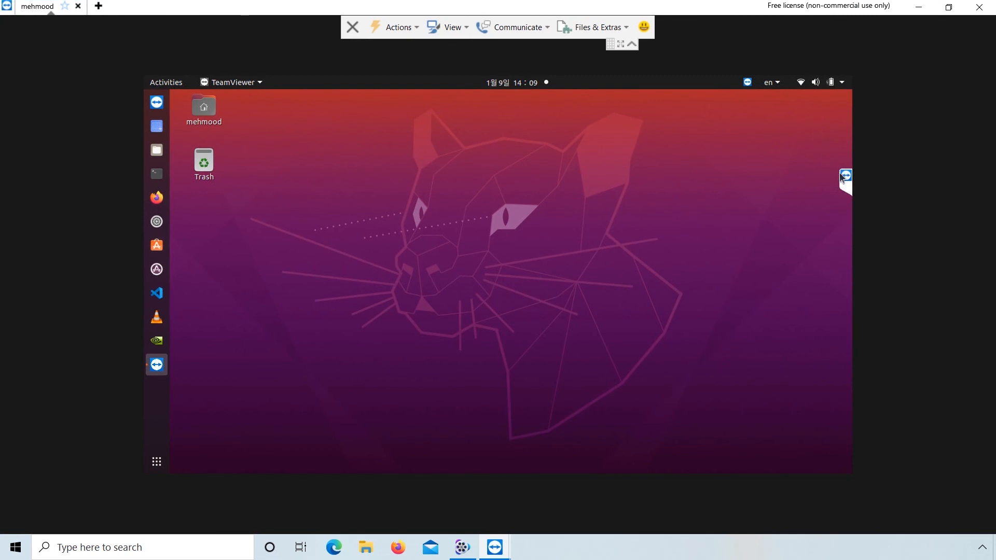
left_click(845, 178)
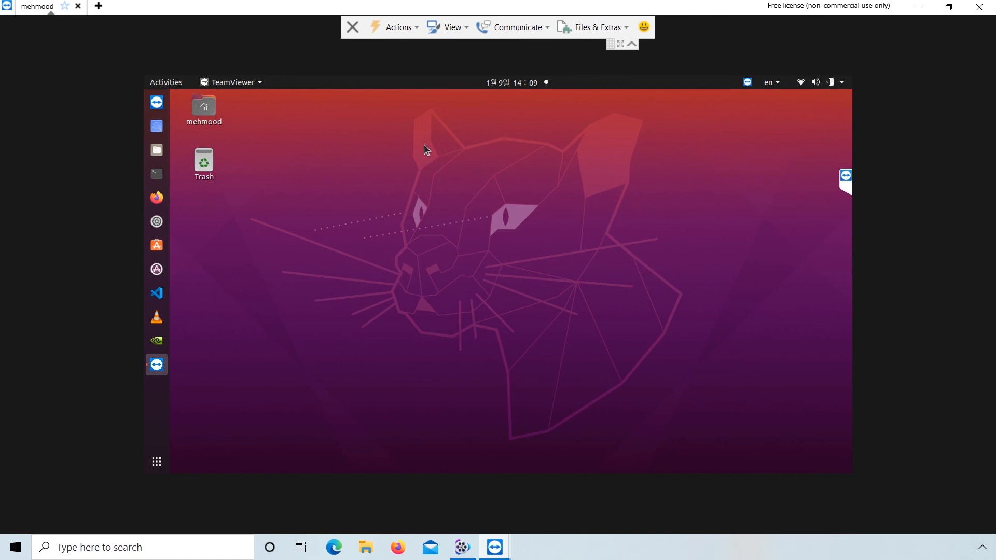
mouse_move(352, 27)
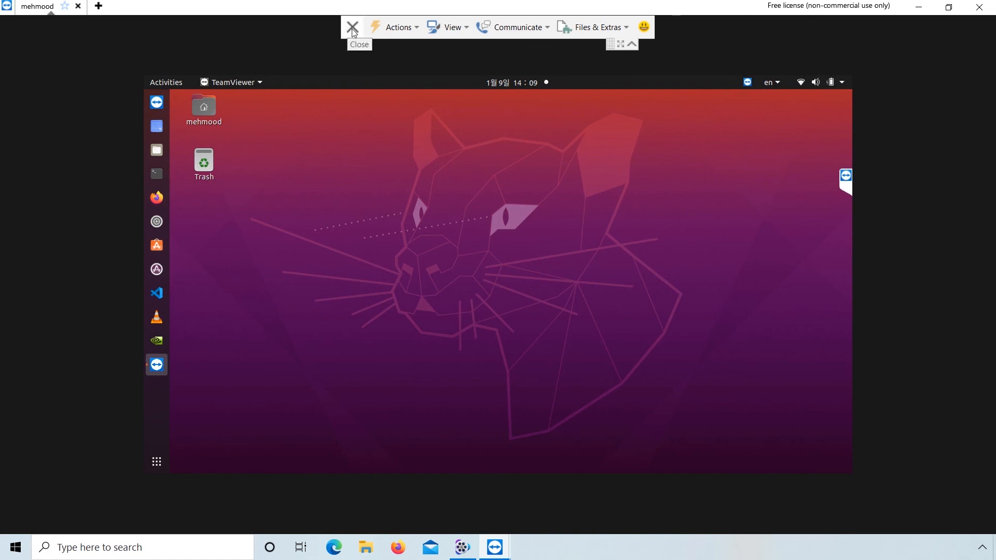
left_click(352, 27)
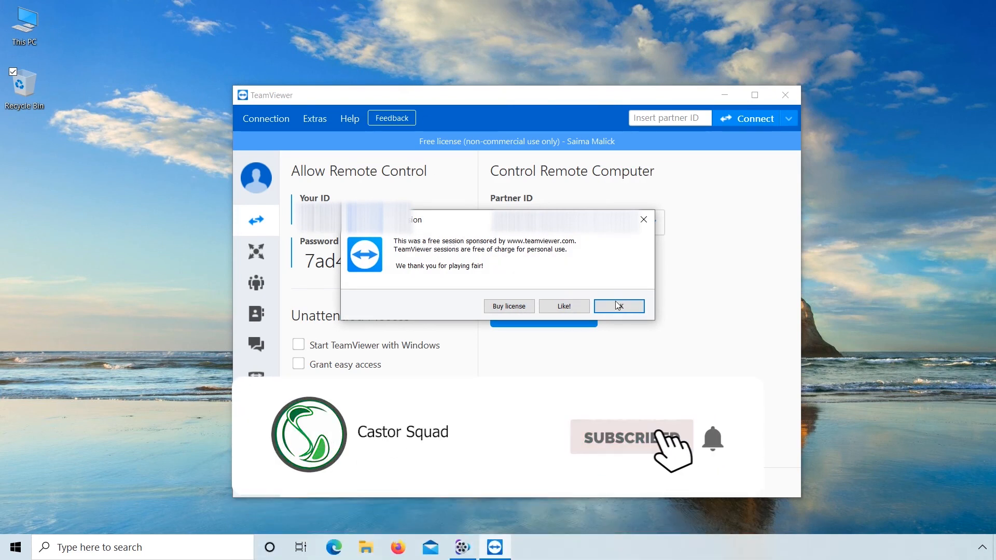
Dismiss the sponsored free-session notice with OK
left_click(617, 306)
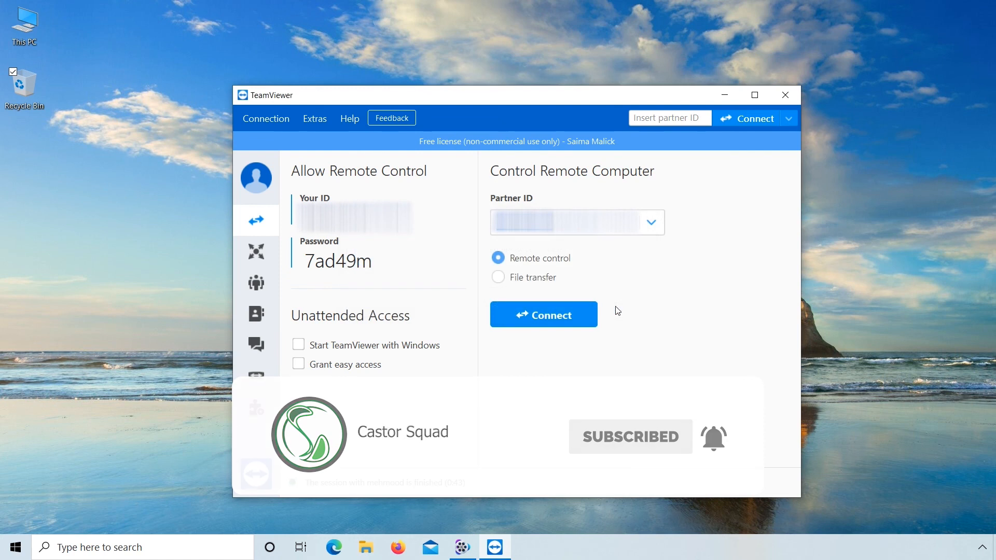